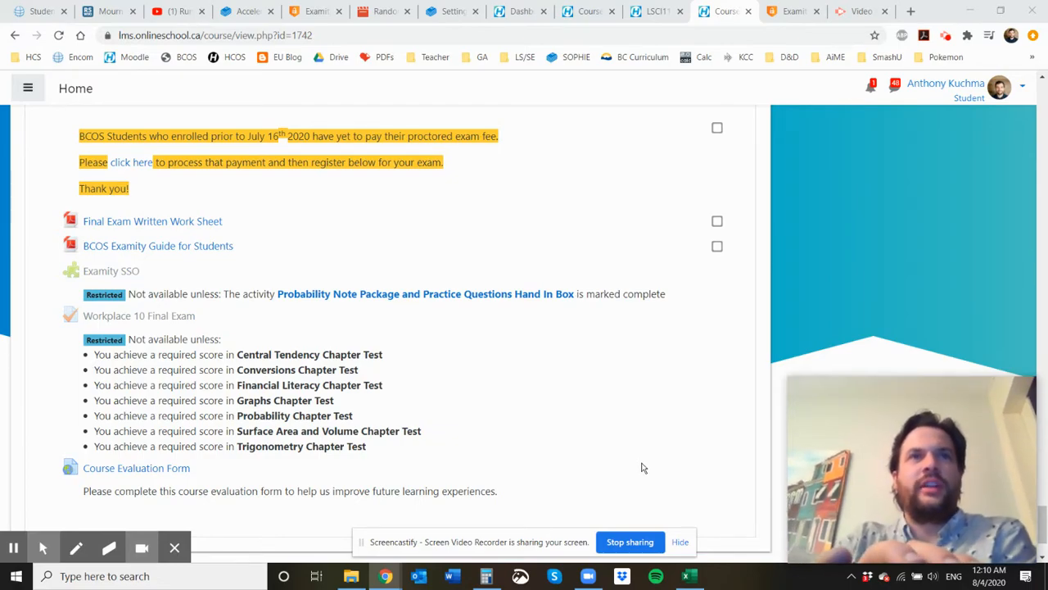
Step: Highlight the exam-format sentence in Final Exam, then open the Final Exam Written Work Sheet
scroll("down", 3)
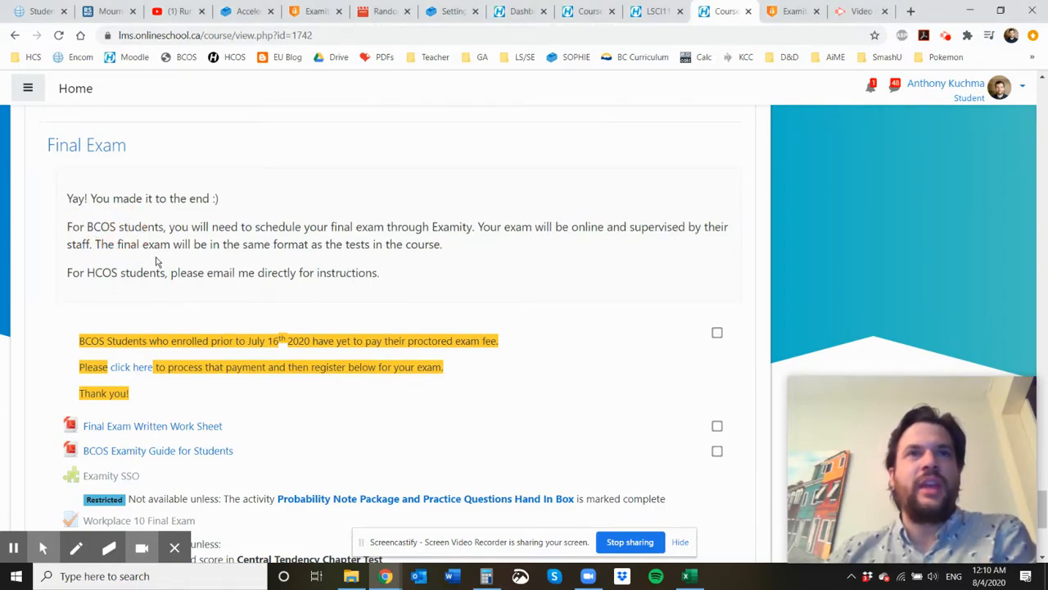
mouse_move(446, 263)
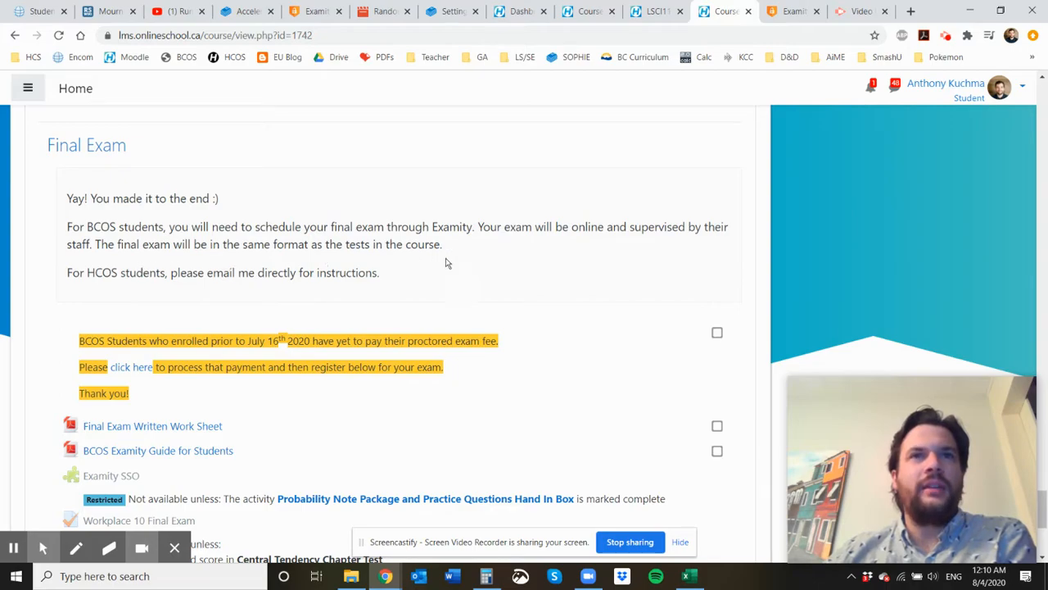
mouse_move(662, 218)
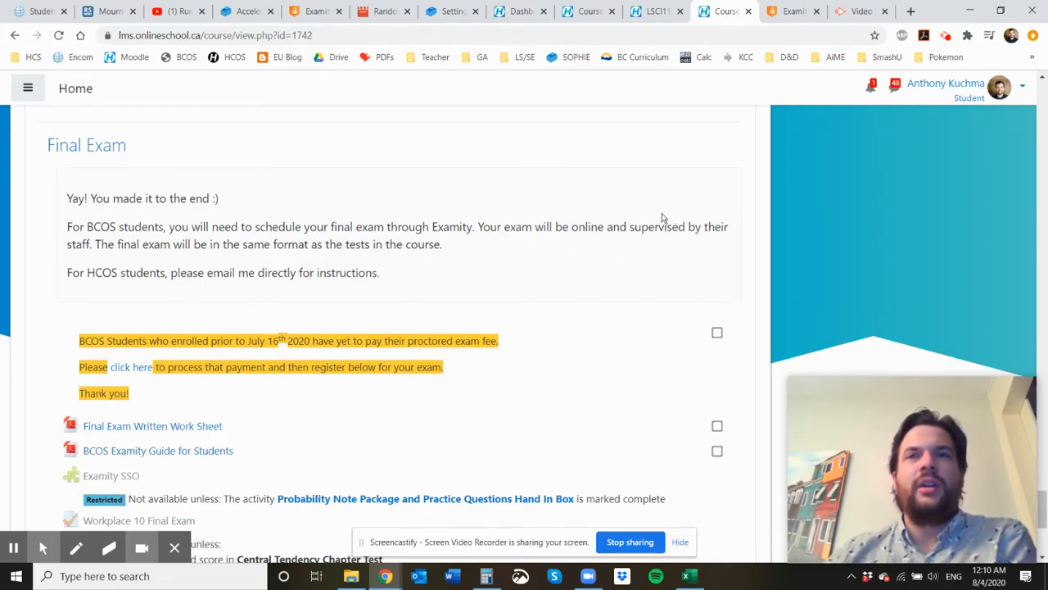
mouse_move(84, 256)
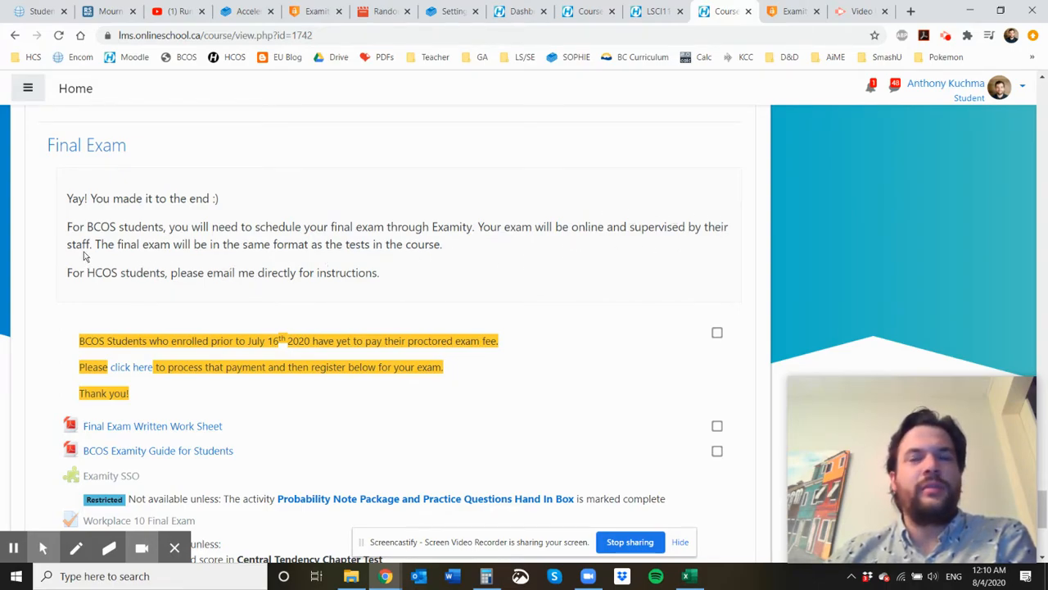
mouse_move(204, 328)
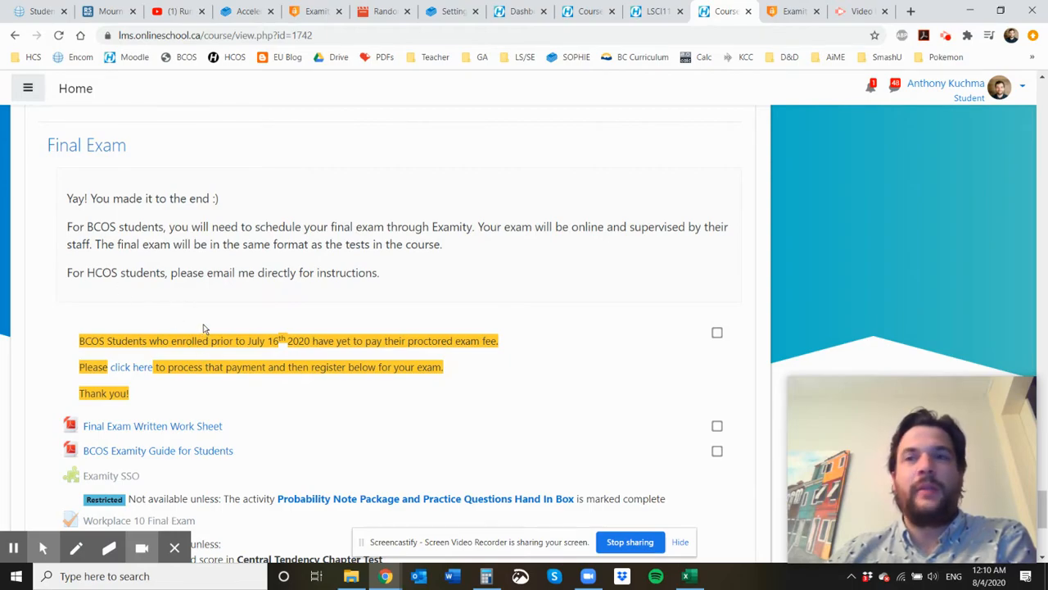
left_click_drag(196, 244, 404, 244)
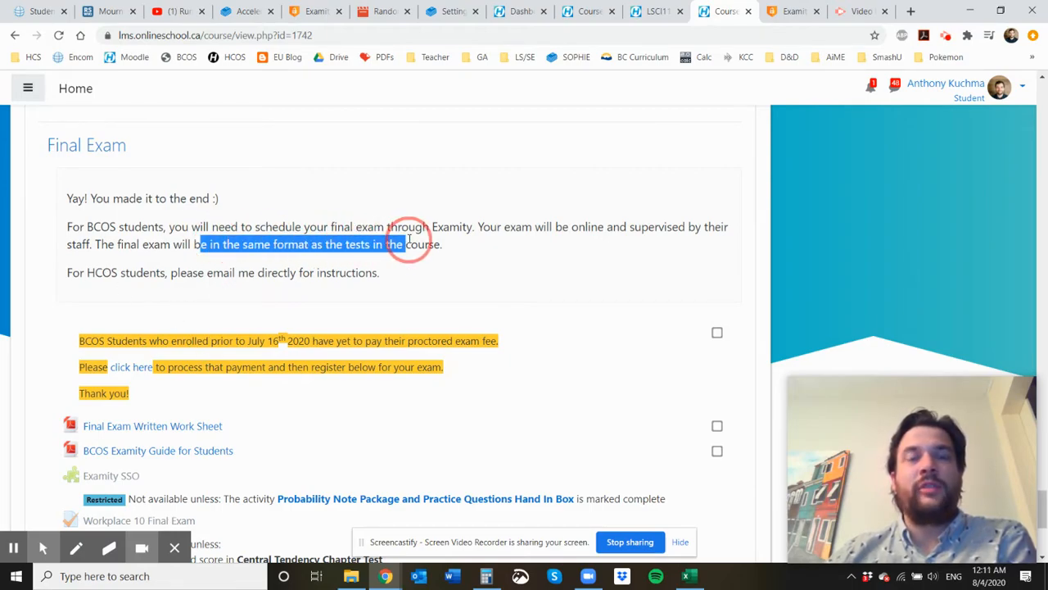
left_click(409, 244)
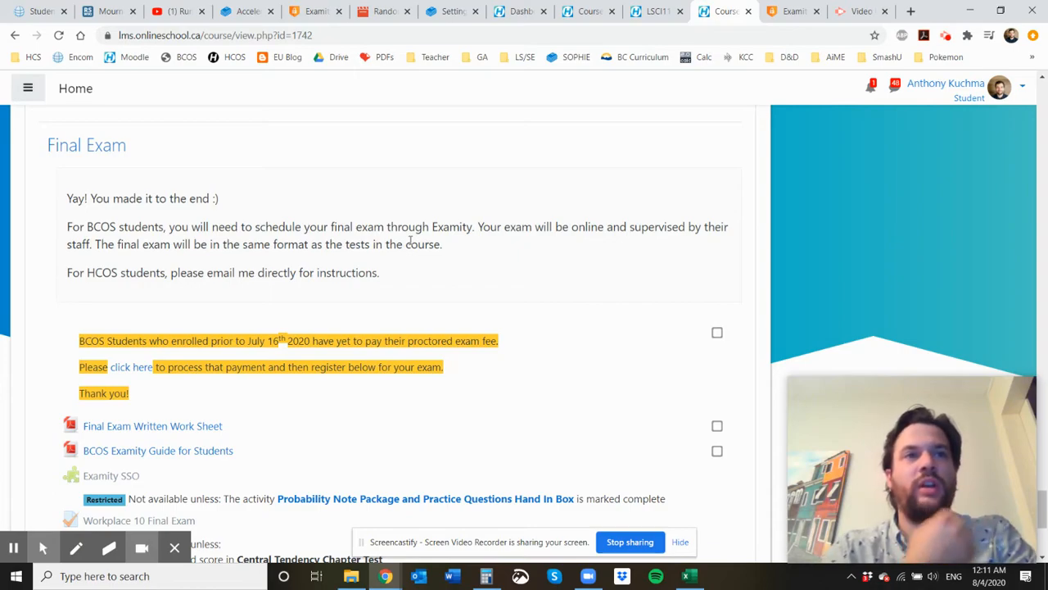
mouse_move(172, 431)
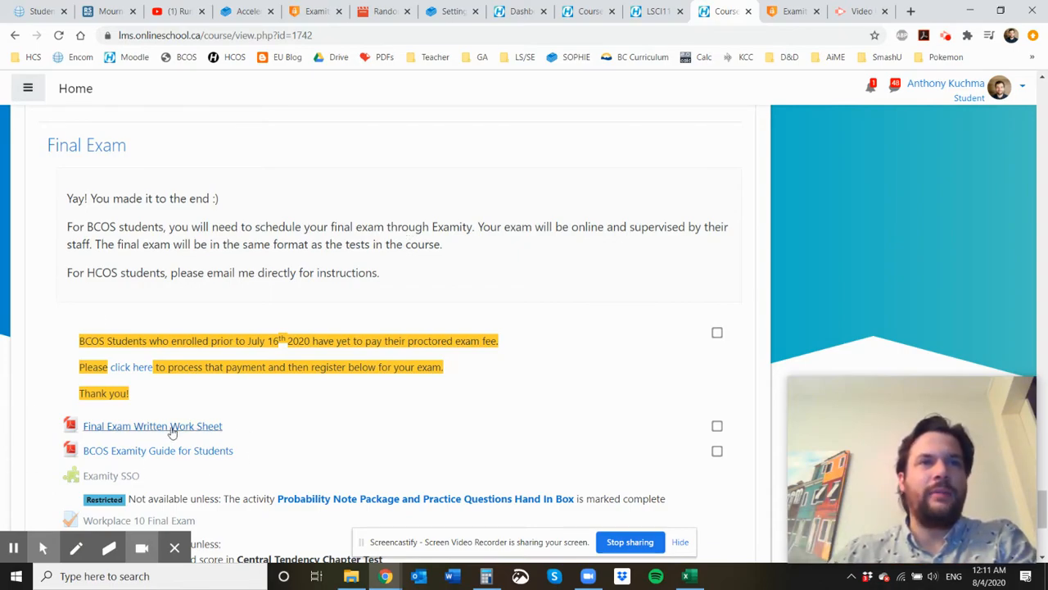
mouse_move(357, 421)
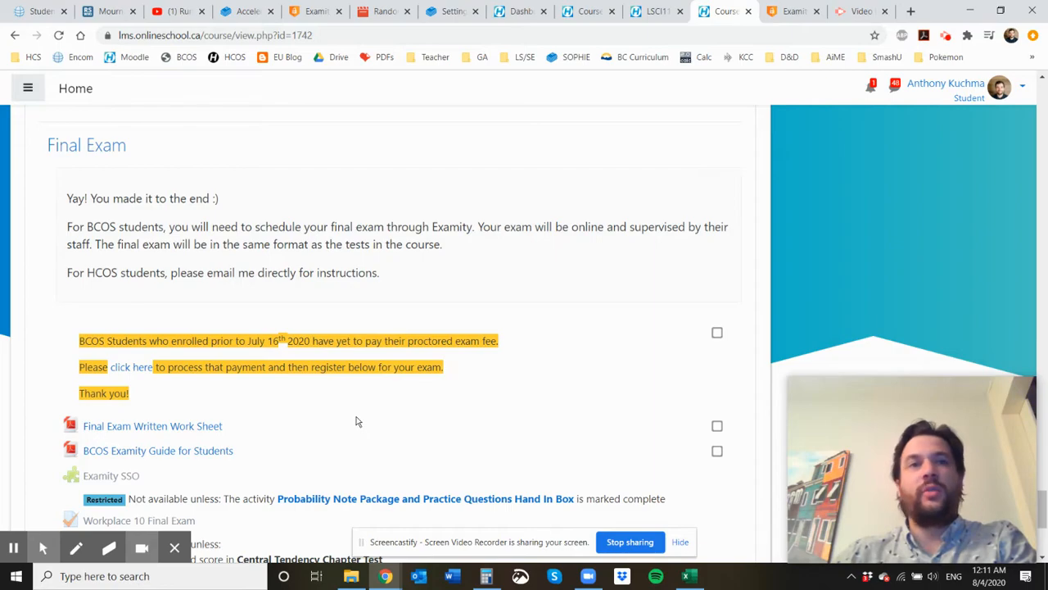
scroll("down", 3)
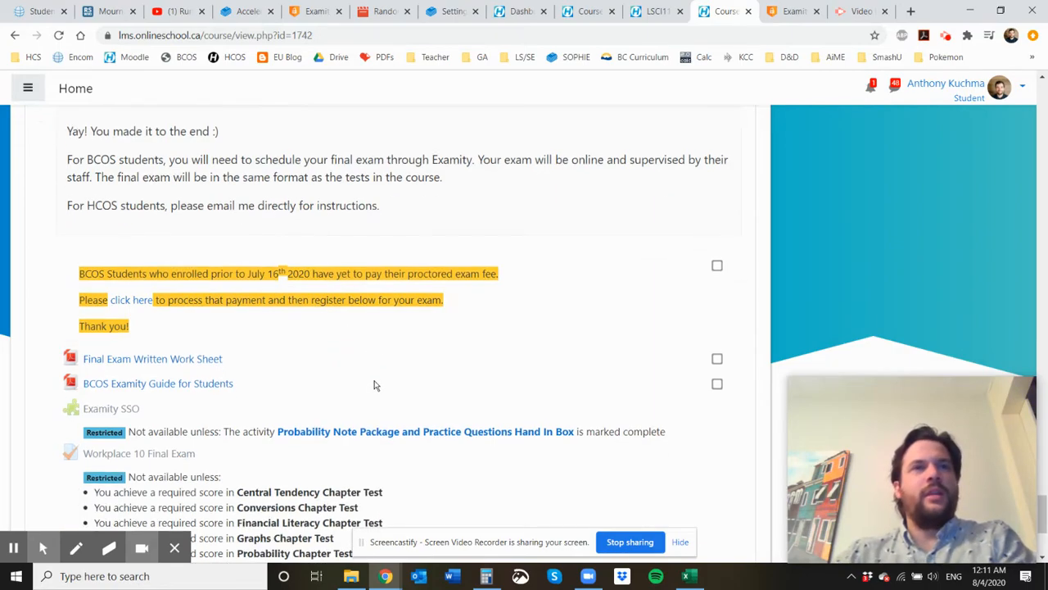
left_click(152, 357)
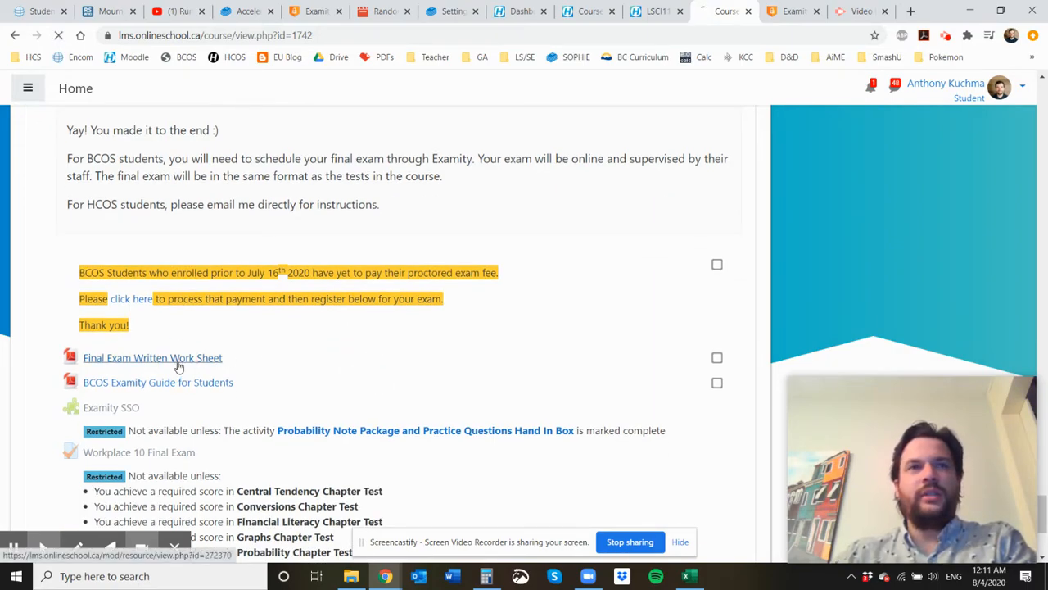
Step: Read the Final Exam Written Work Sheet PDF down to the formula pages, then go back
left_click(152, 357)
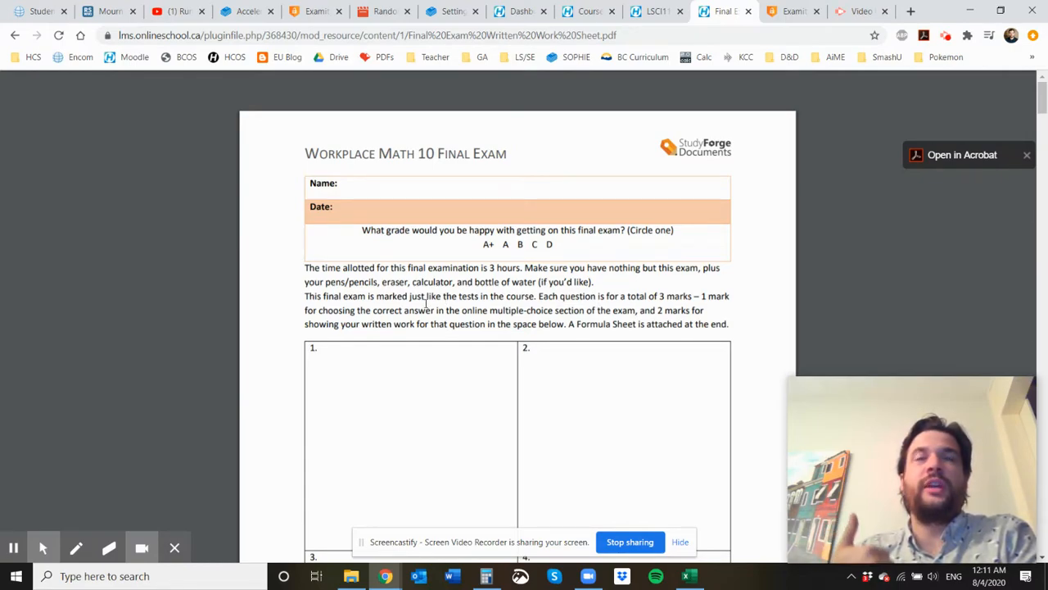
mouse_move(568, 255)
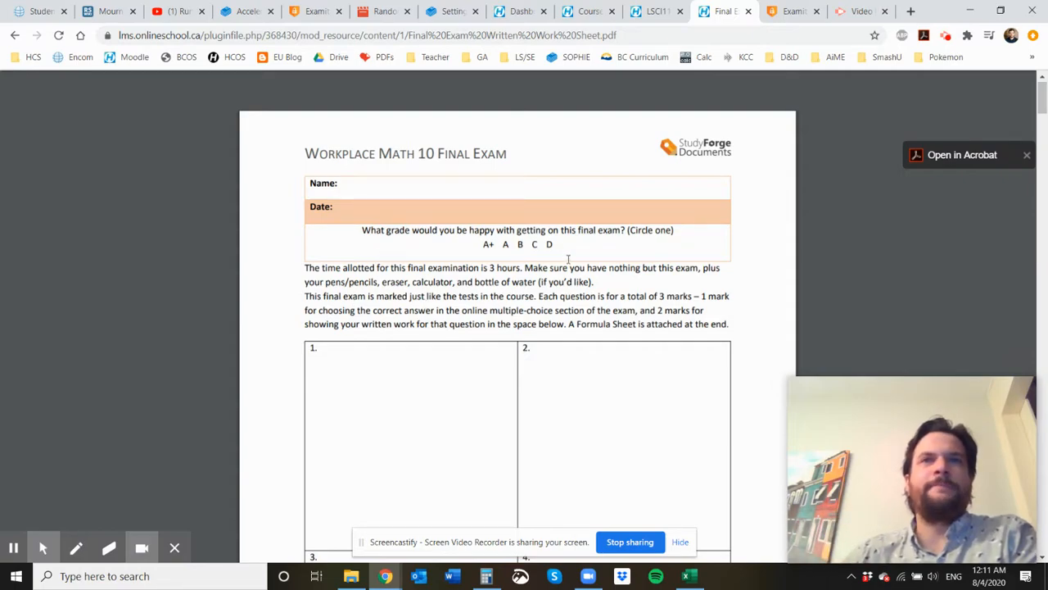
scroll("down", 3)
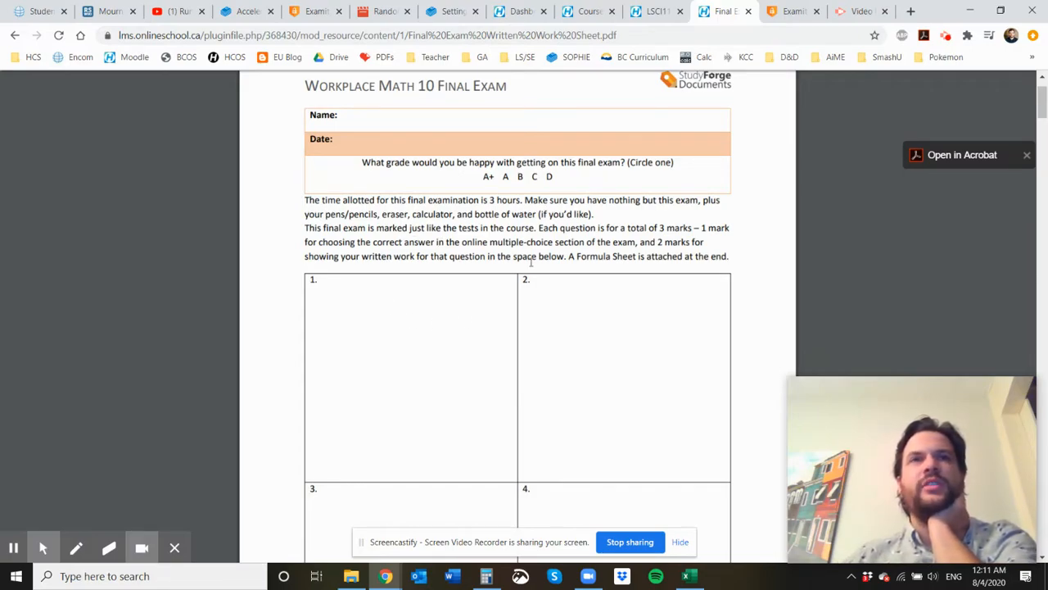
scroll("down", 3)
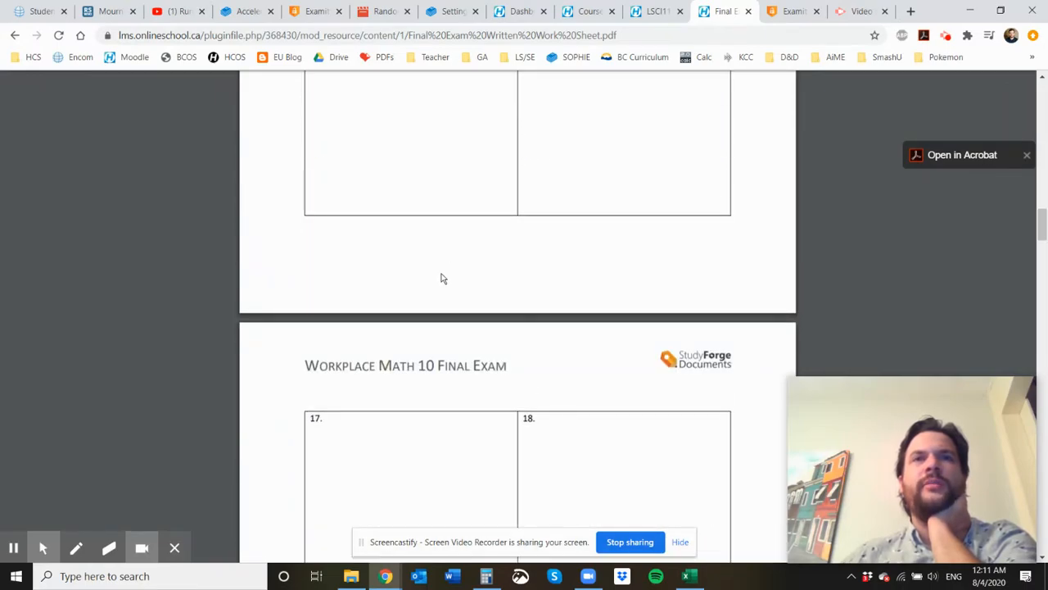
scroll("down", 3)
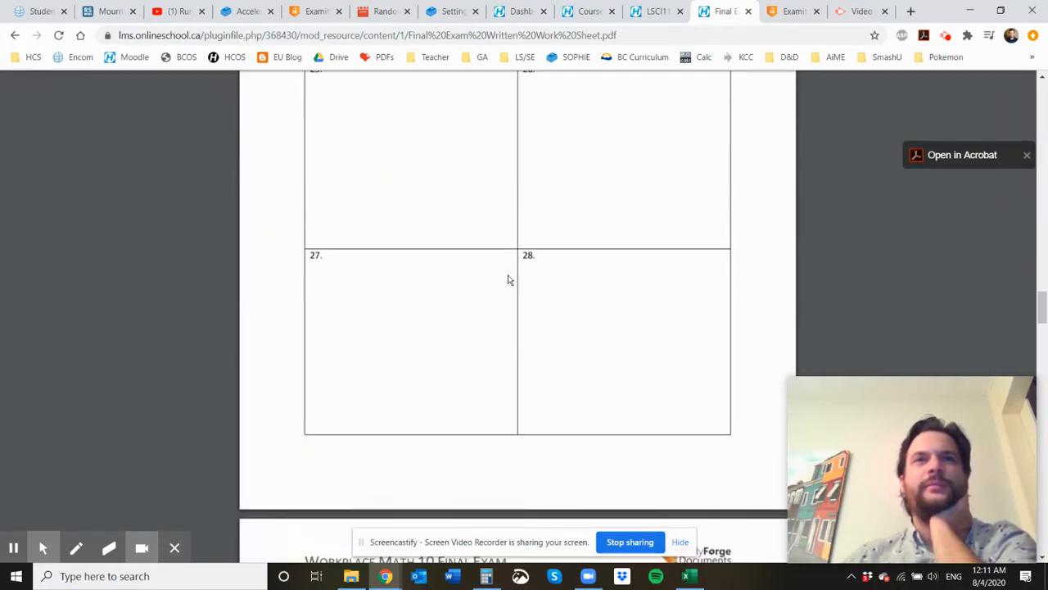
scroll("down", 3)
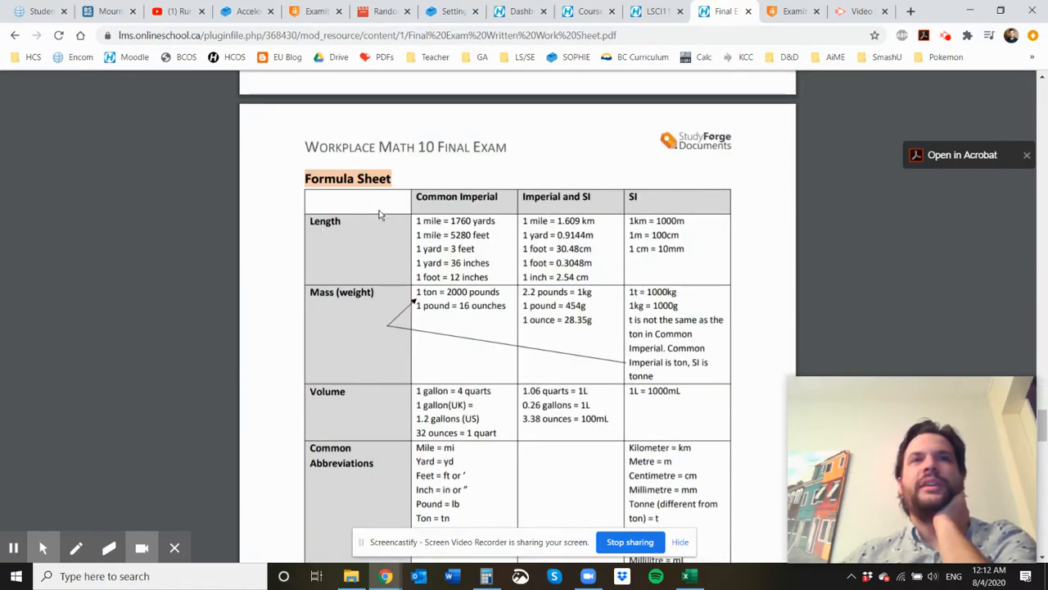
mouse_move(499, 324)
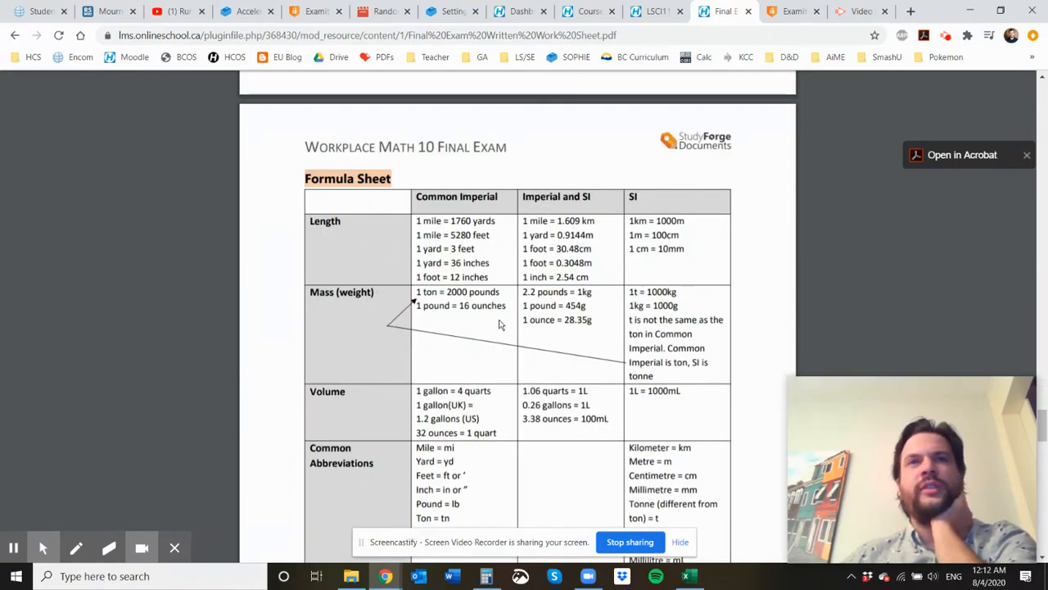
scroll("down", 3)
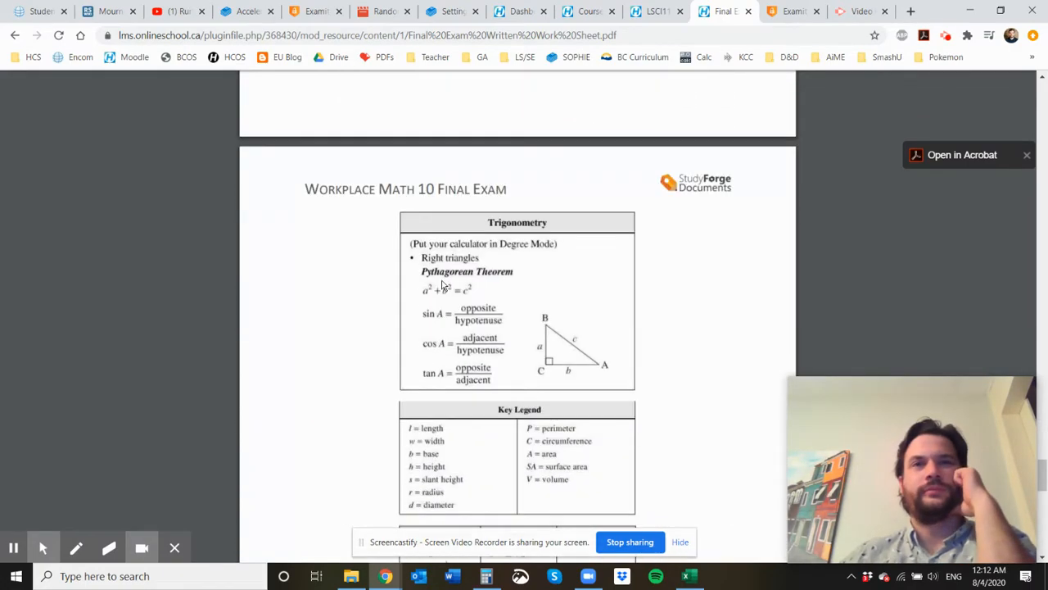
scroll("down", 3)
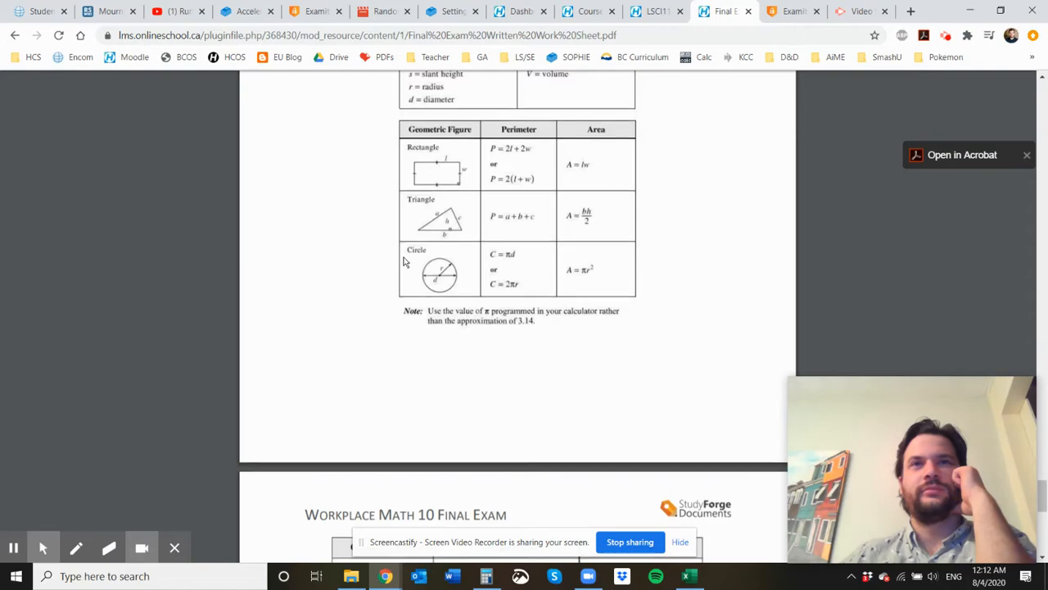
scroll("down", 3)
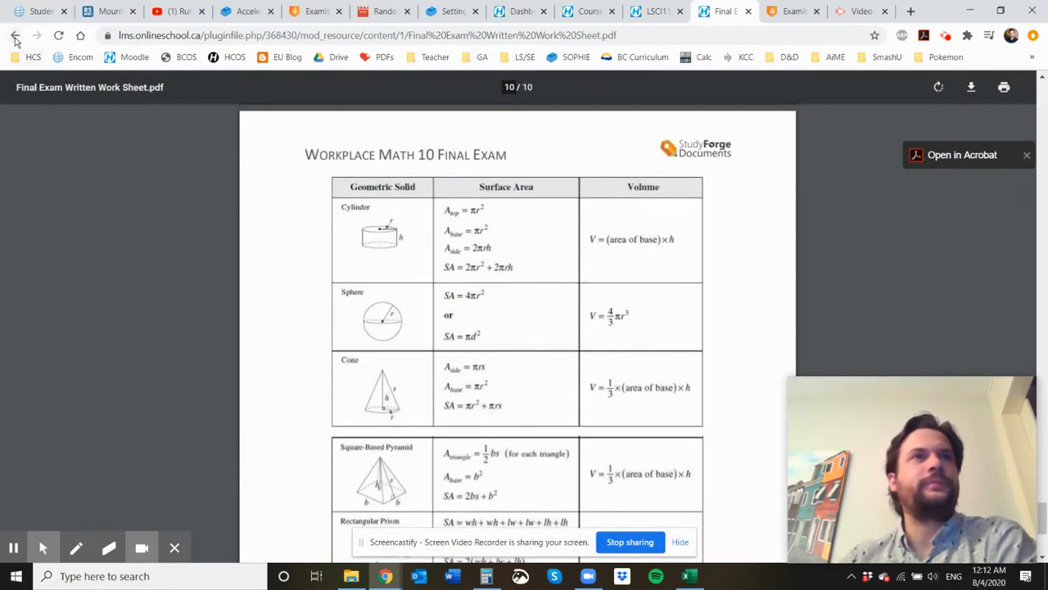
left_click(16, 38)
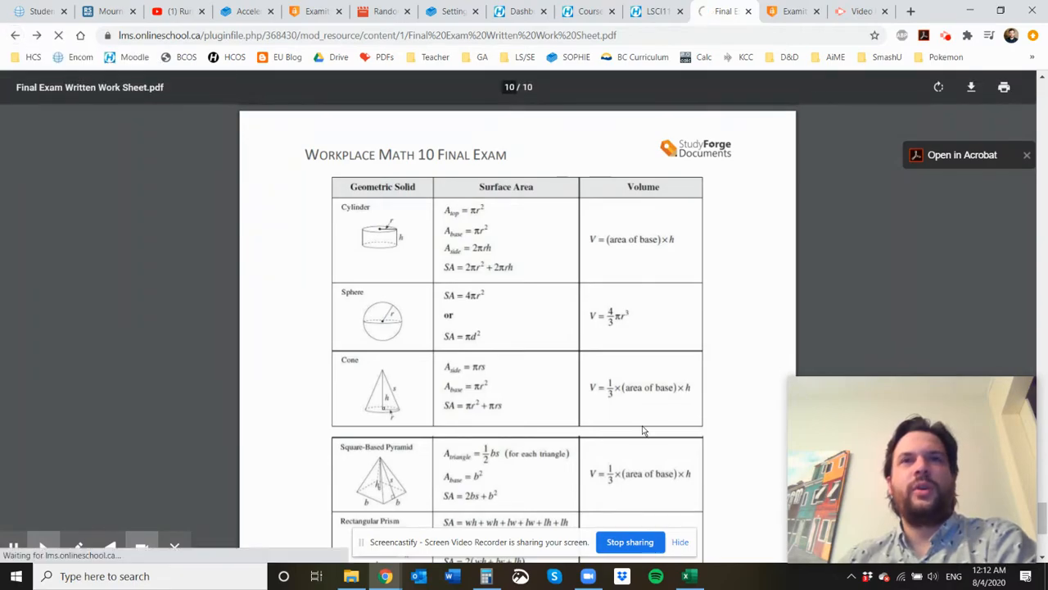
Step: From the course page, open the Policies and Procedures book at chapter 5.4 Proctored Exam Policy
left_click(23, 36)
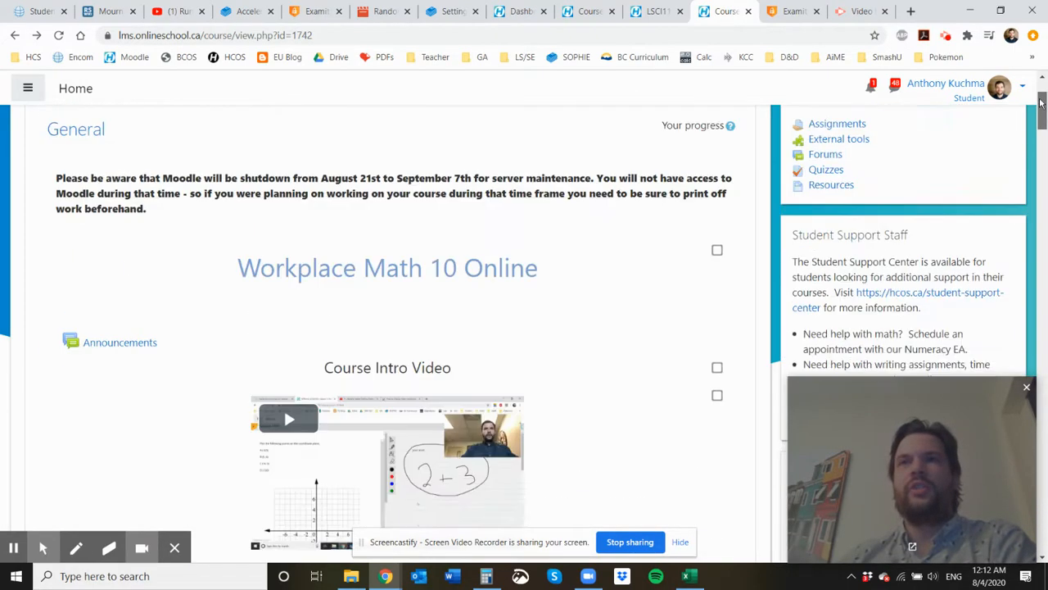
scroll("down", 3)
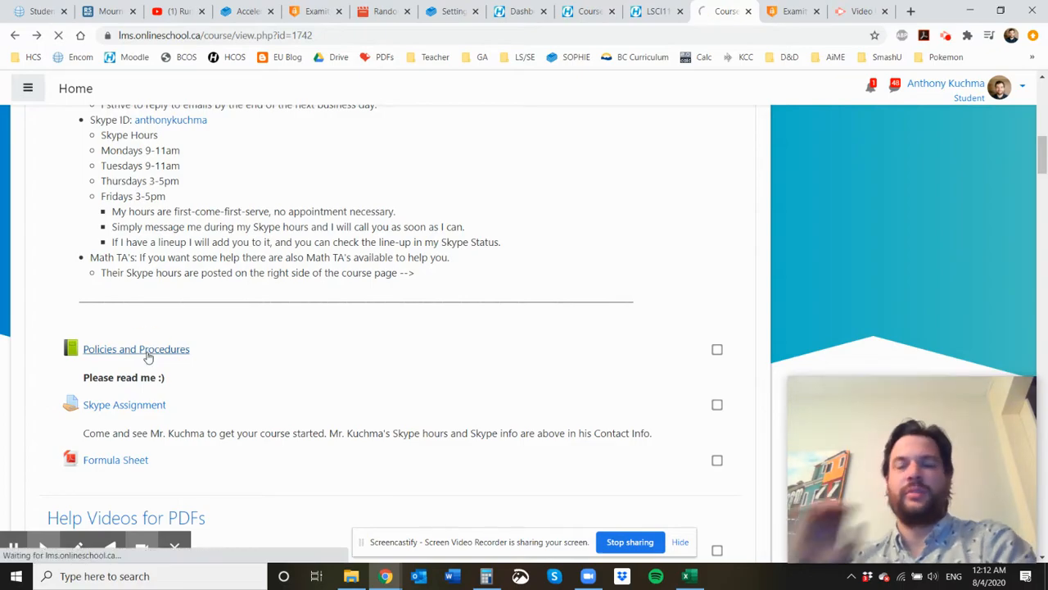
left_click(136, 348)
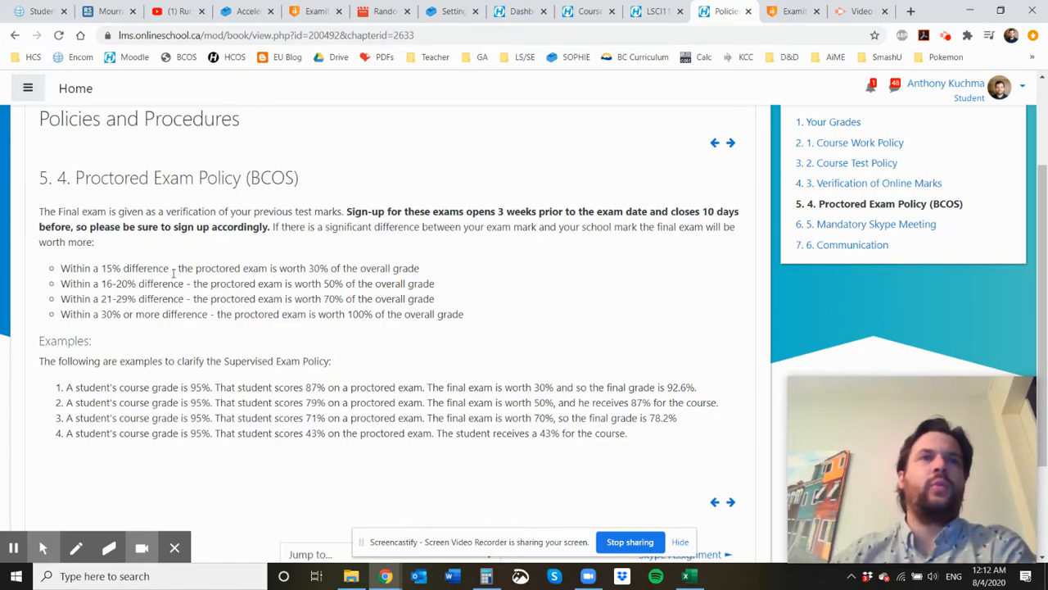
Step: Review the Proctored Exam Policy's exam-weighting tiers and worked examples
double_click(110, 268)
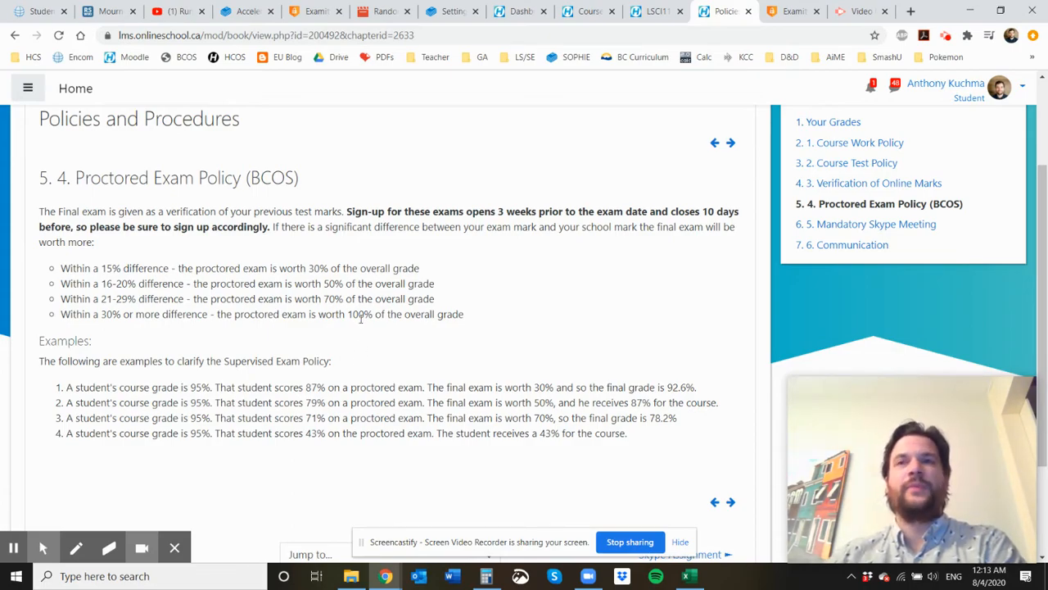
mouse_move(314, 314)
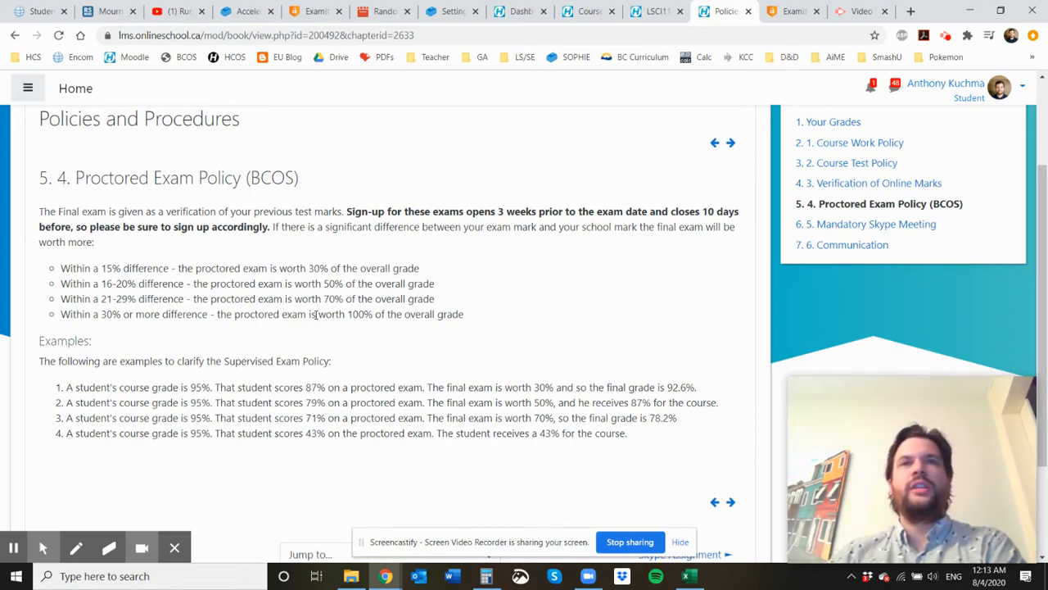
mouse_move(325, 344)
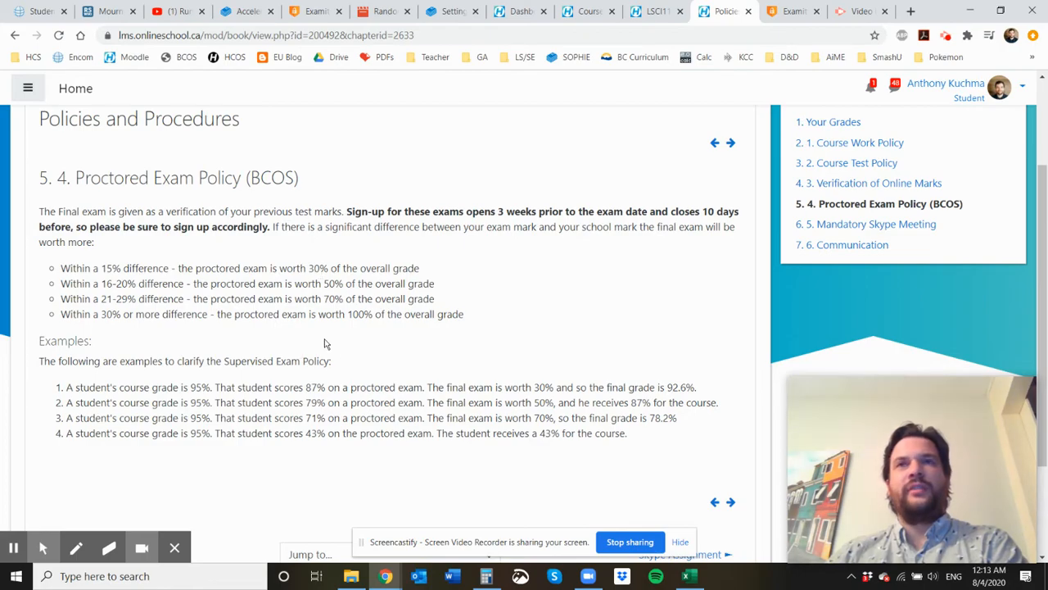
mouse_move(14, 35)
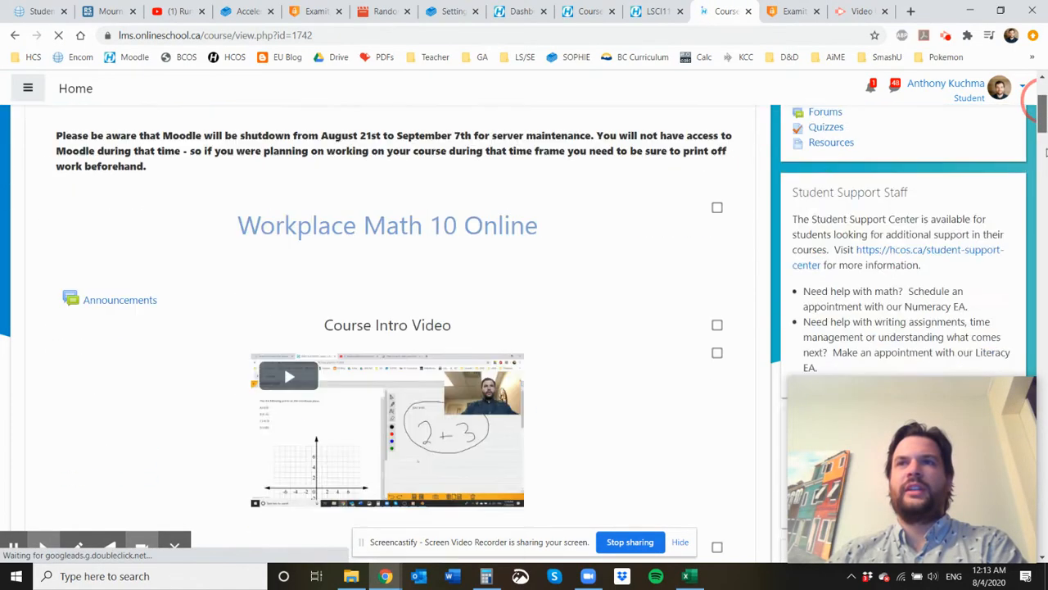
scroll("down", 3)
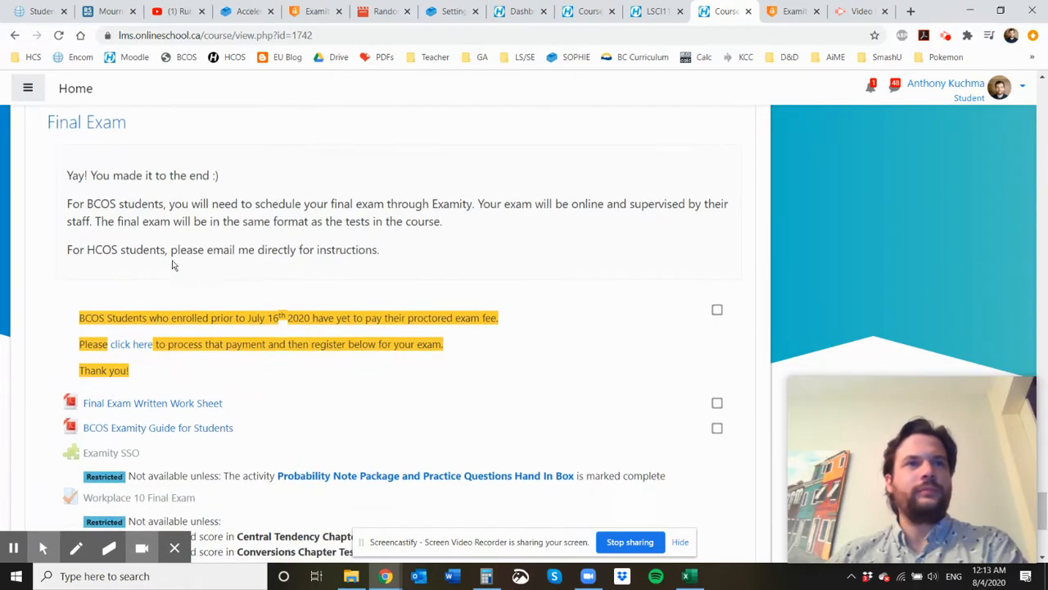
scroll("down", 3)
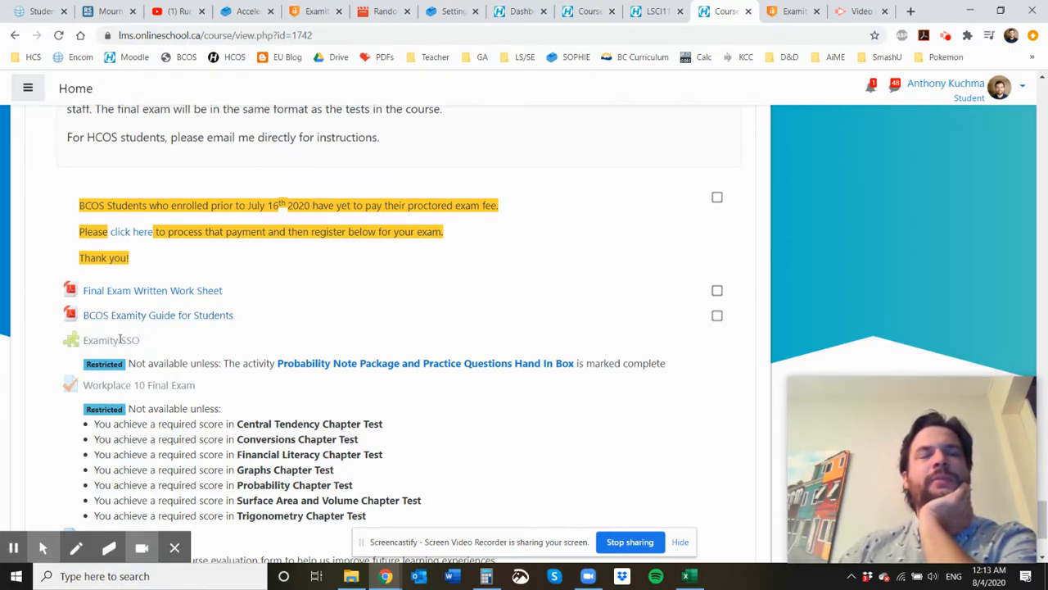
mouse_move(199, 384)
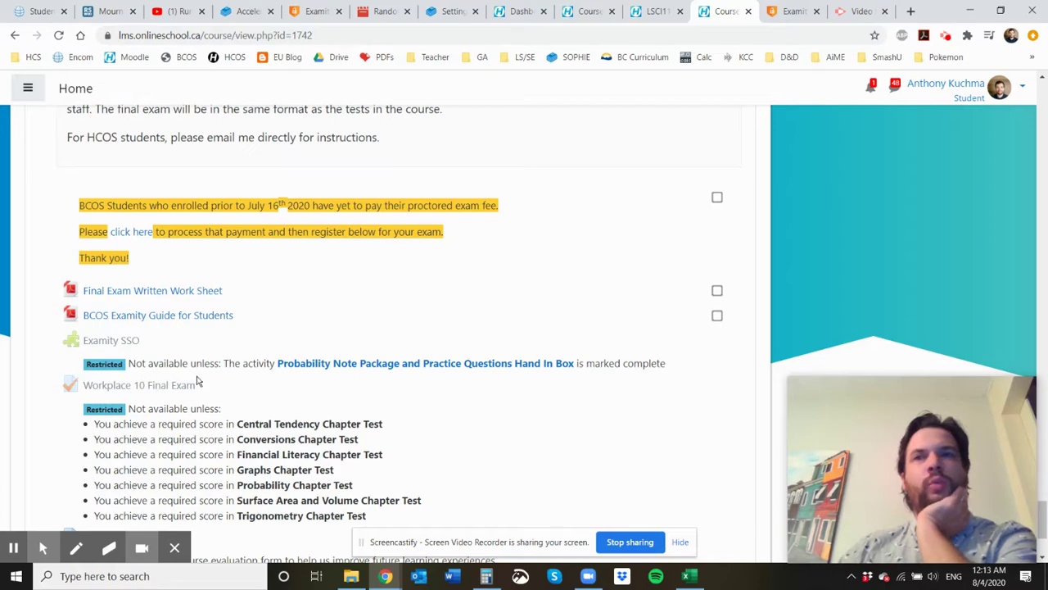
mouse_move(207, 385)
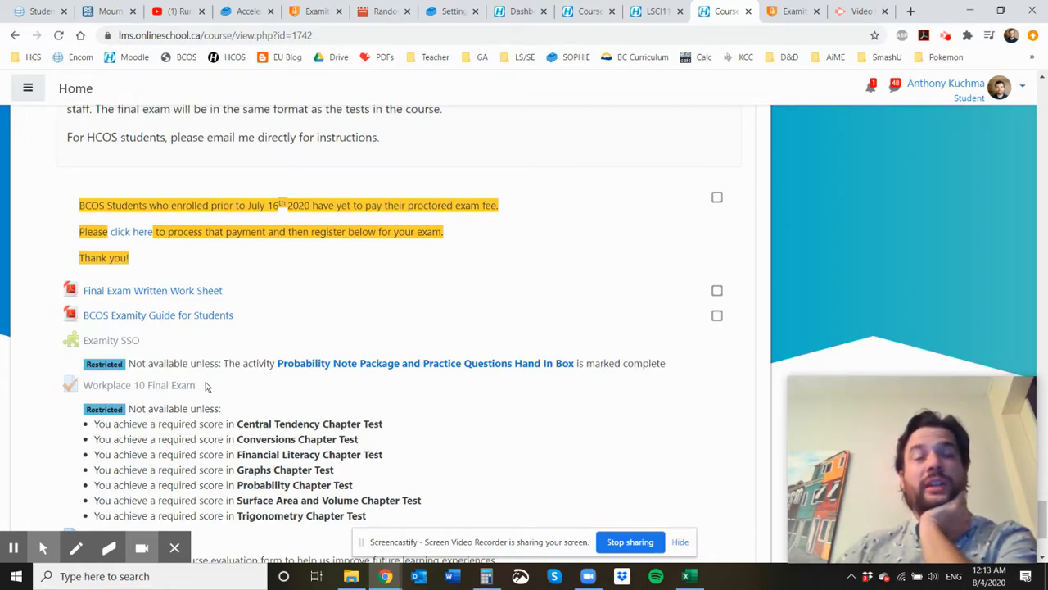
mouse_move(334, 370)
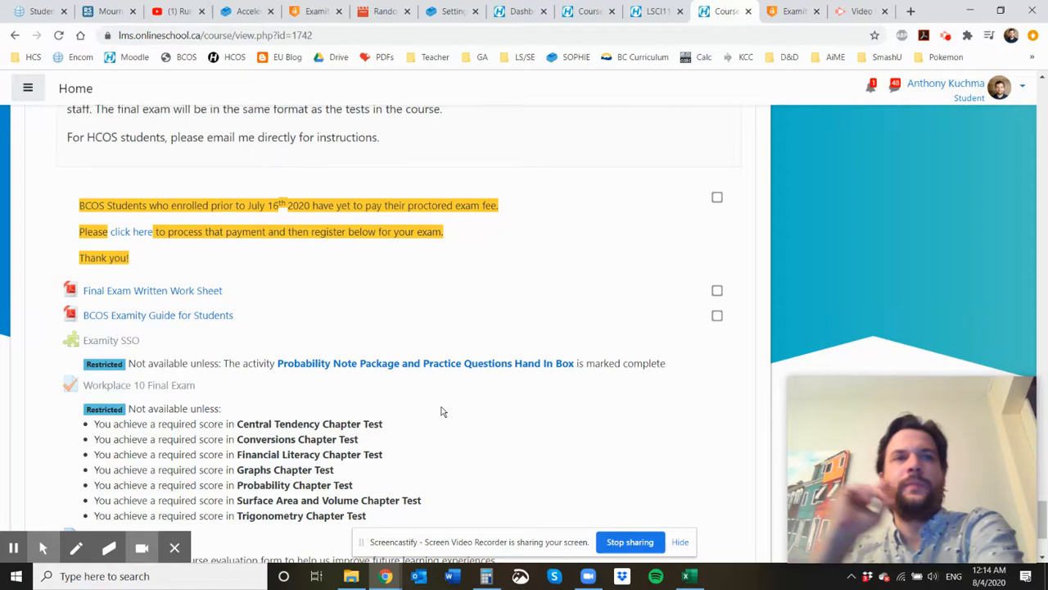
scroll("down", 3)
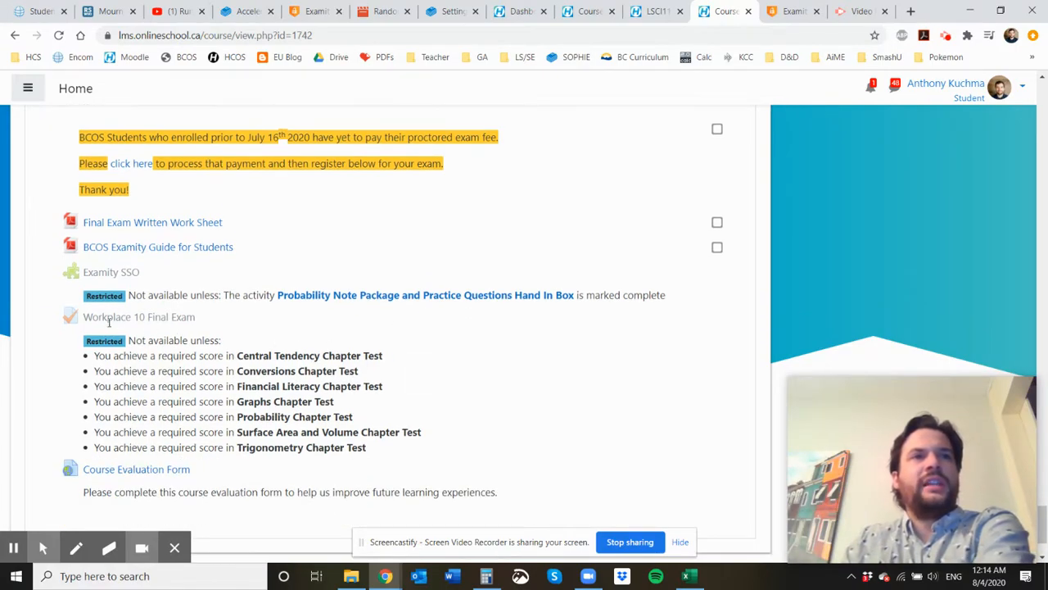
mouse_move(240, 350)
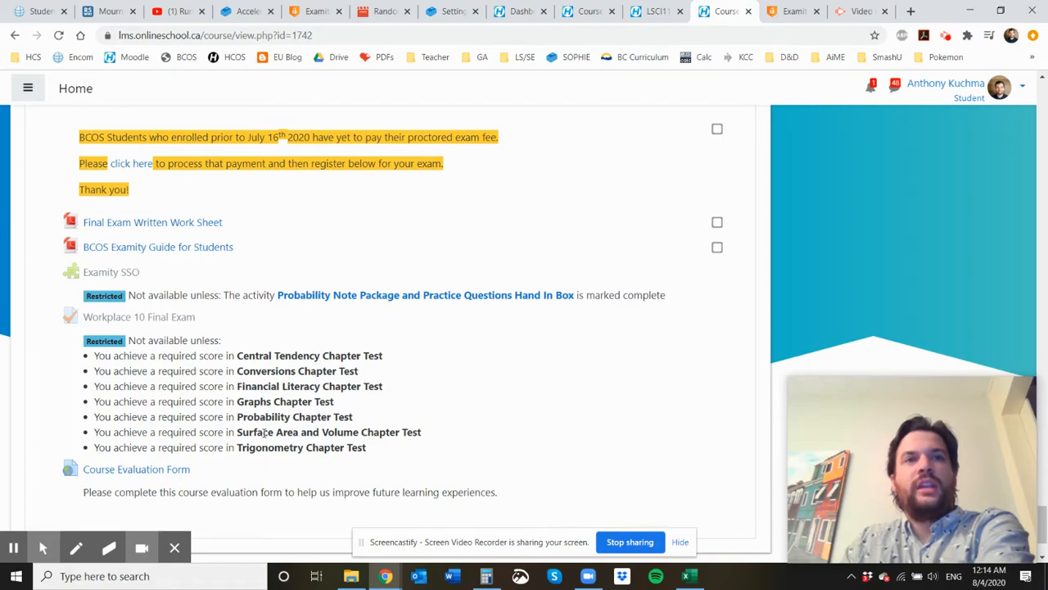
mouse_move(317, 449)
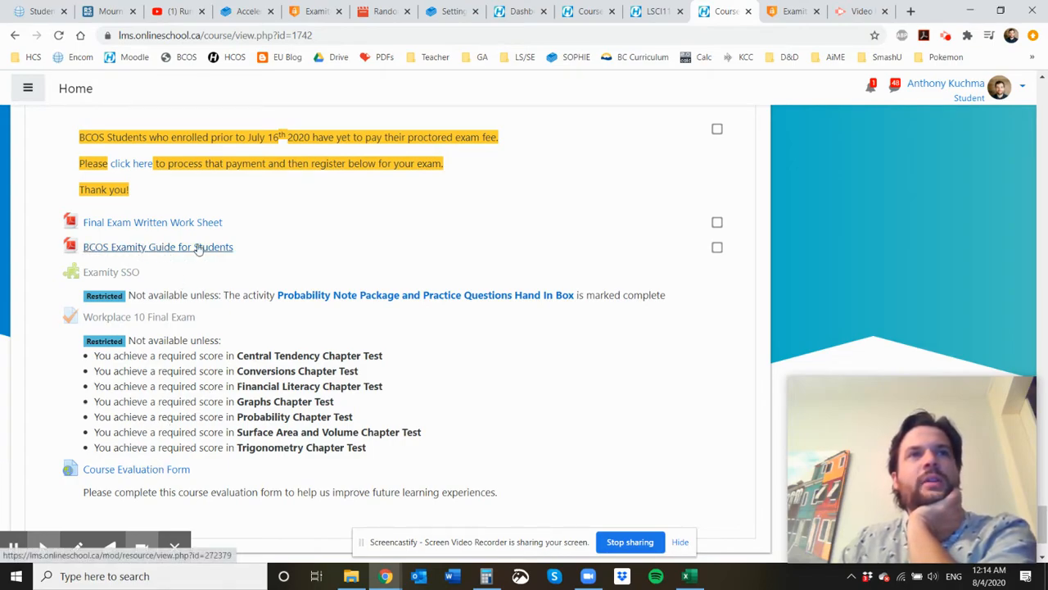
mouse_move(186, 252)
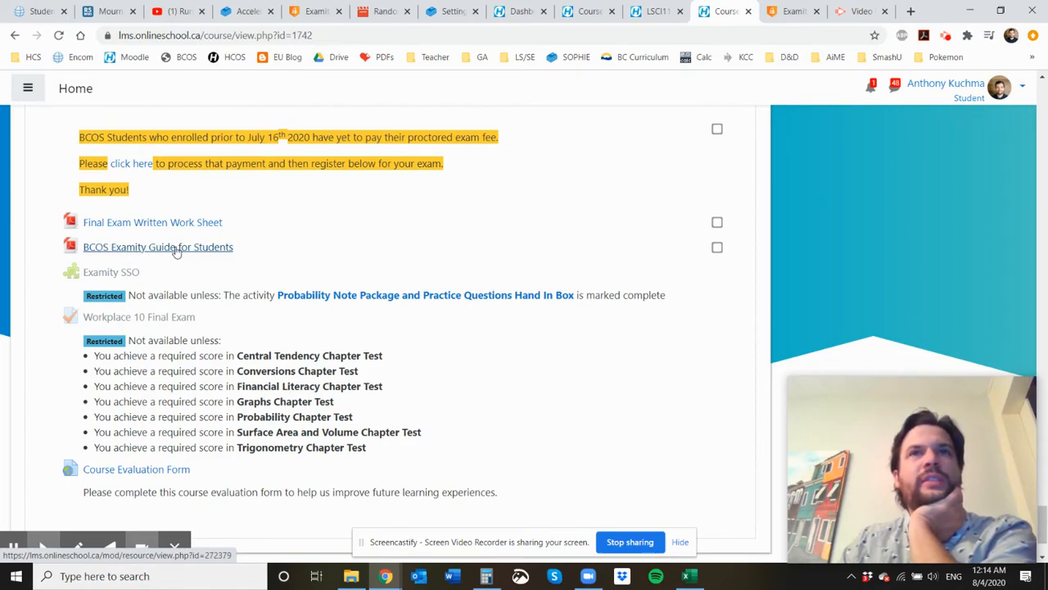
Step: Open the BCOS Examity Guide for Students PDF and read to page 3's Technical Requirements
left_click(158, 246)
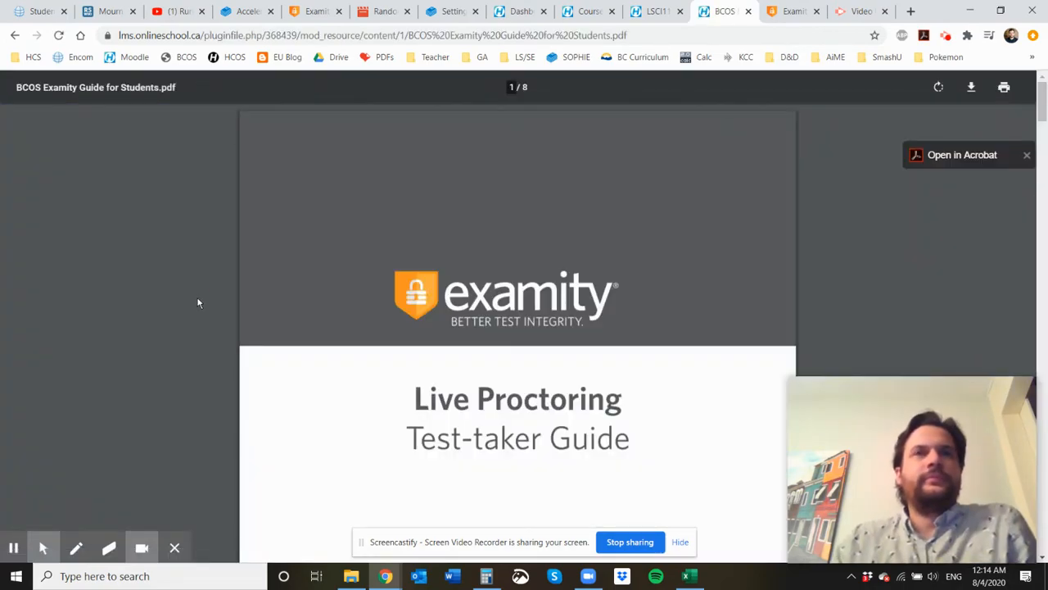
scroll("down", 3)
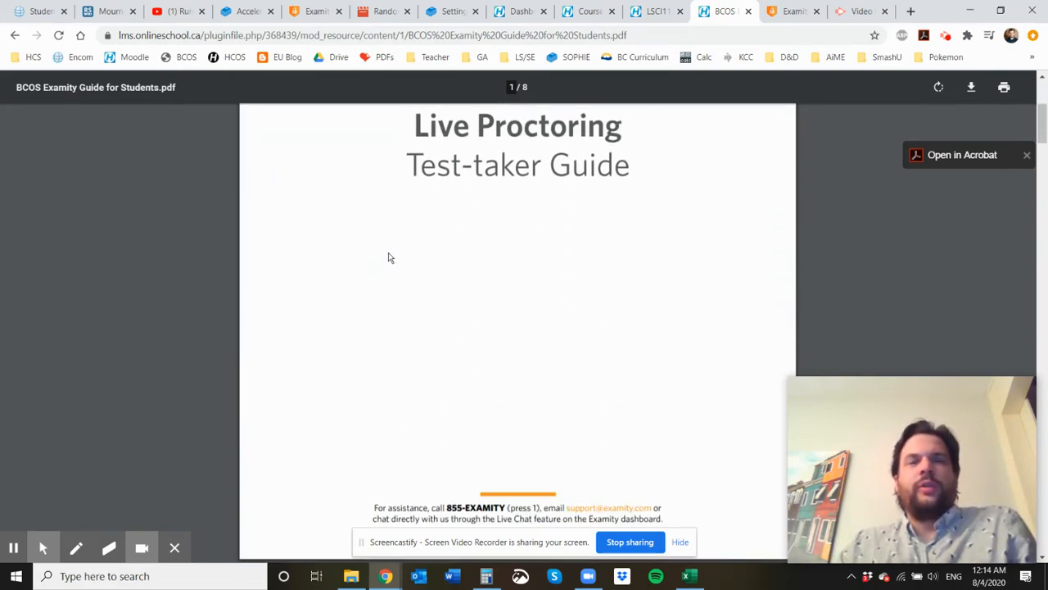
scroll("down", 3)
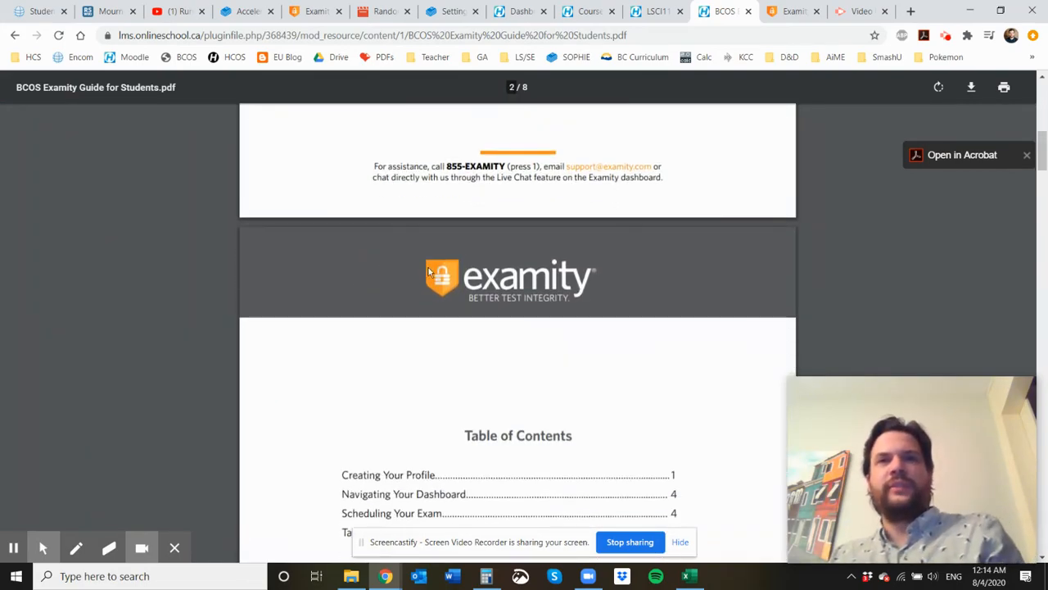
scroll("down", 3)
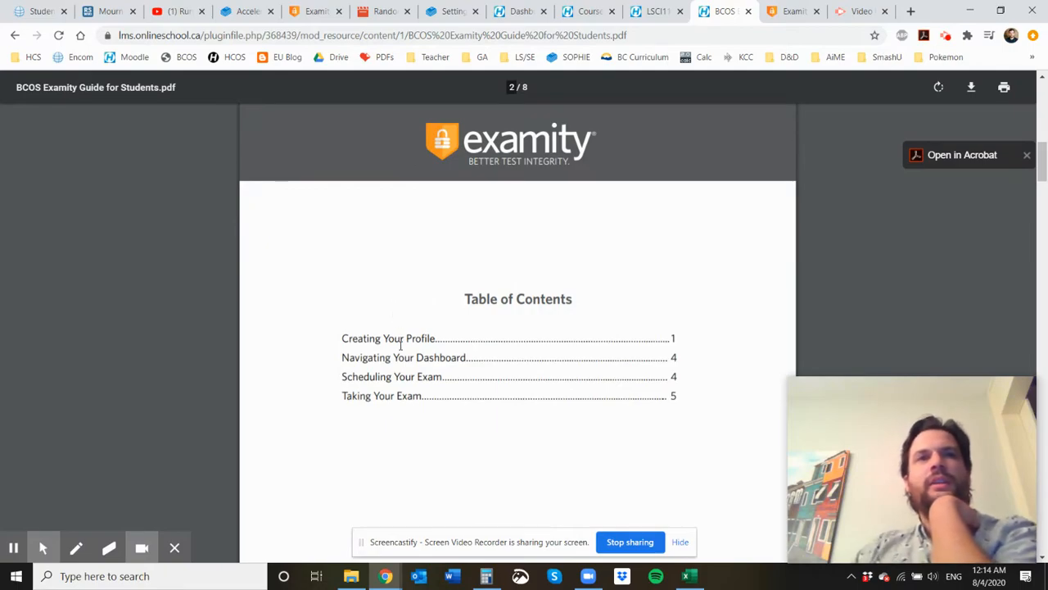
scroll("down", 3)
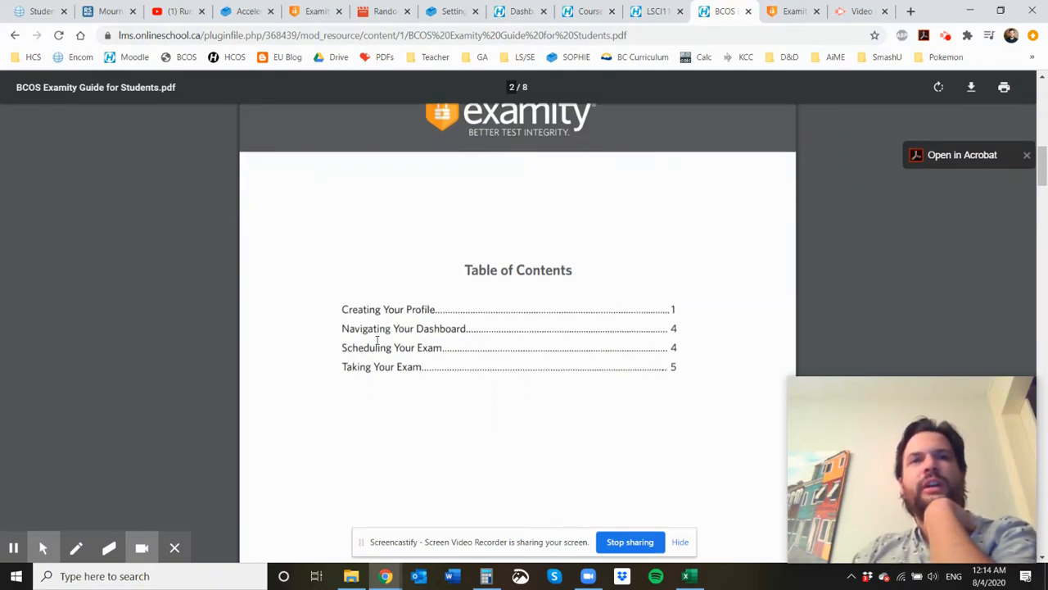
scroll("down", 3)
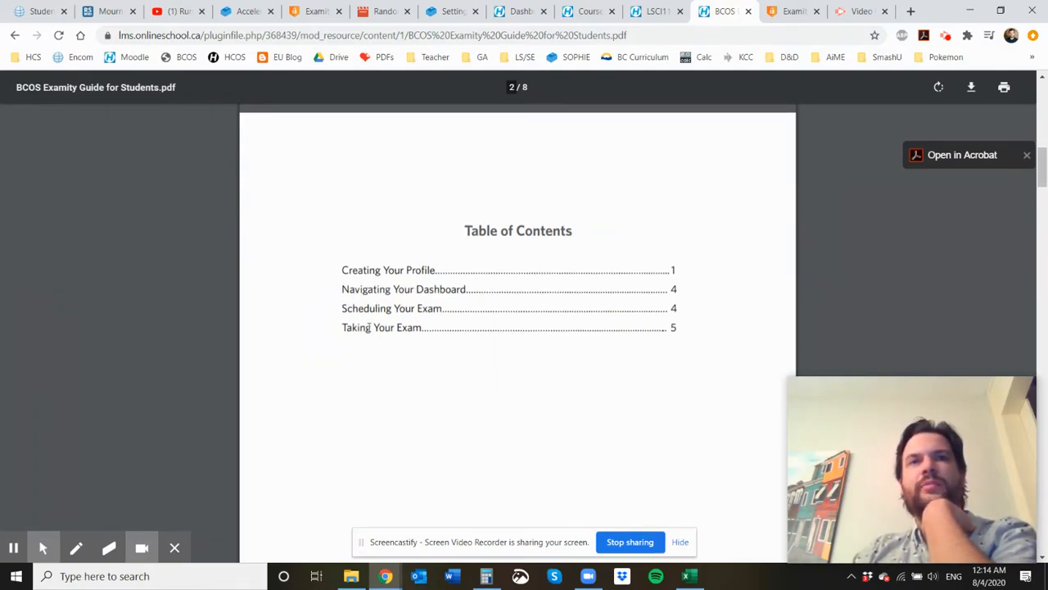
scroll("down", 3)
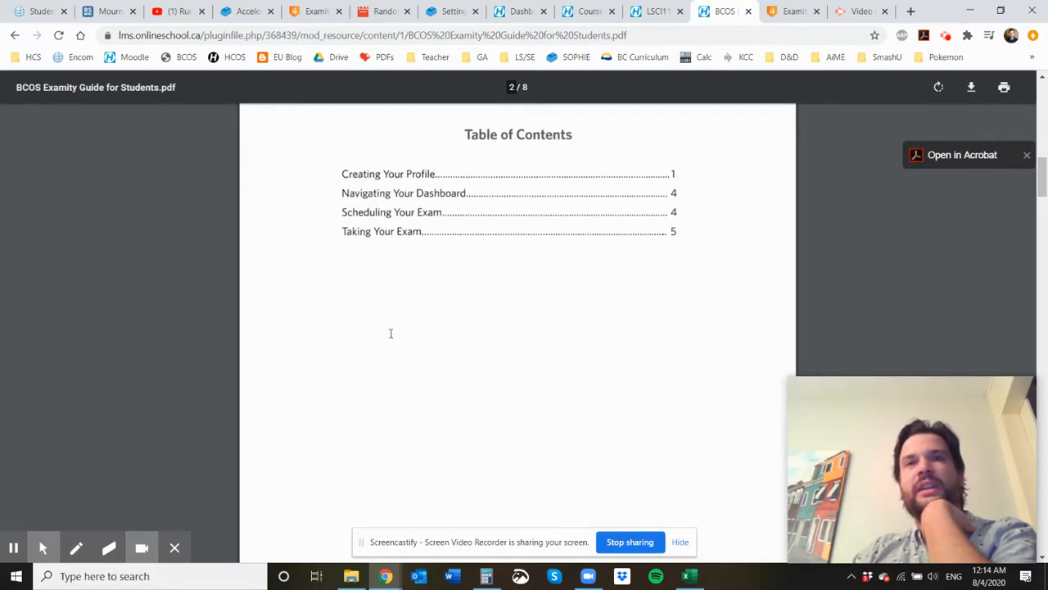
scroll("down", 3)
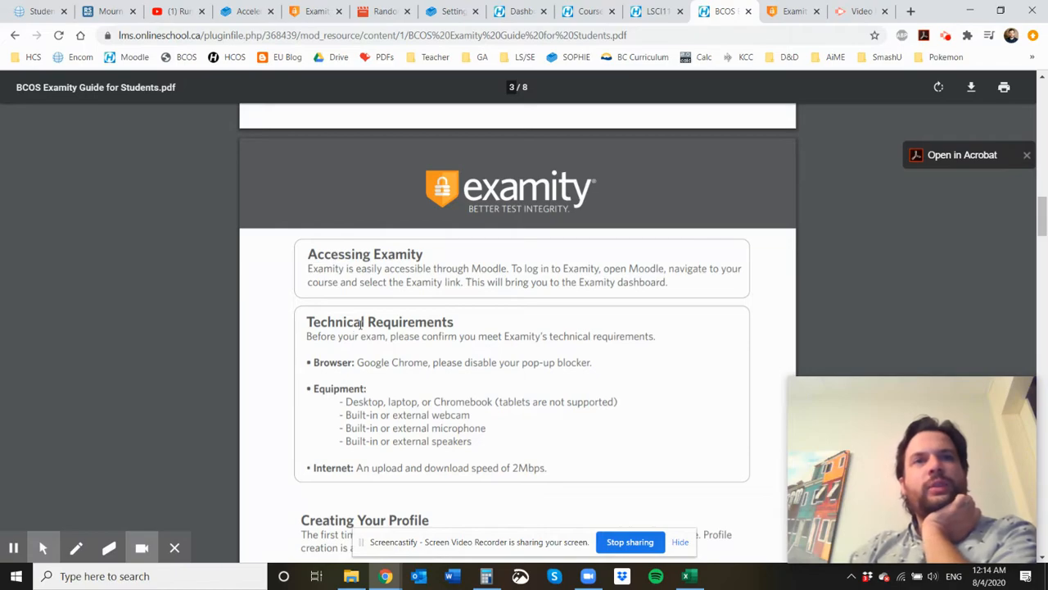
double_click(392, 362)
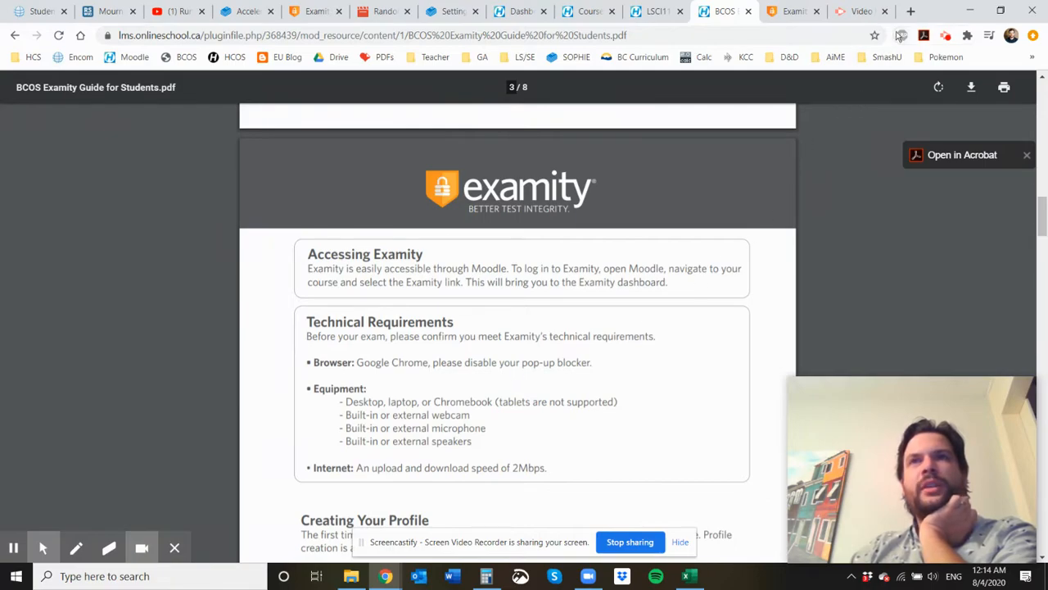
left_click(903, 35)
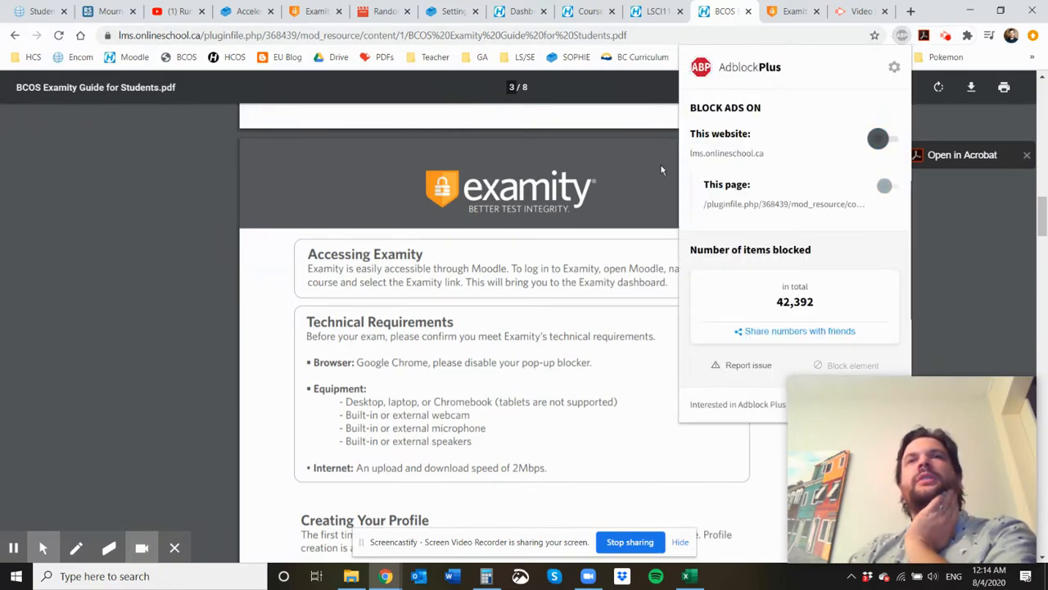
left_click(885, 139)
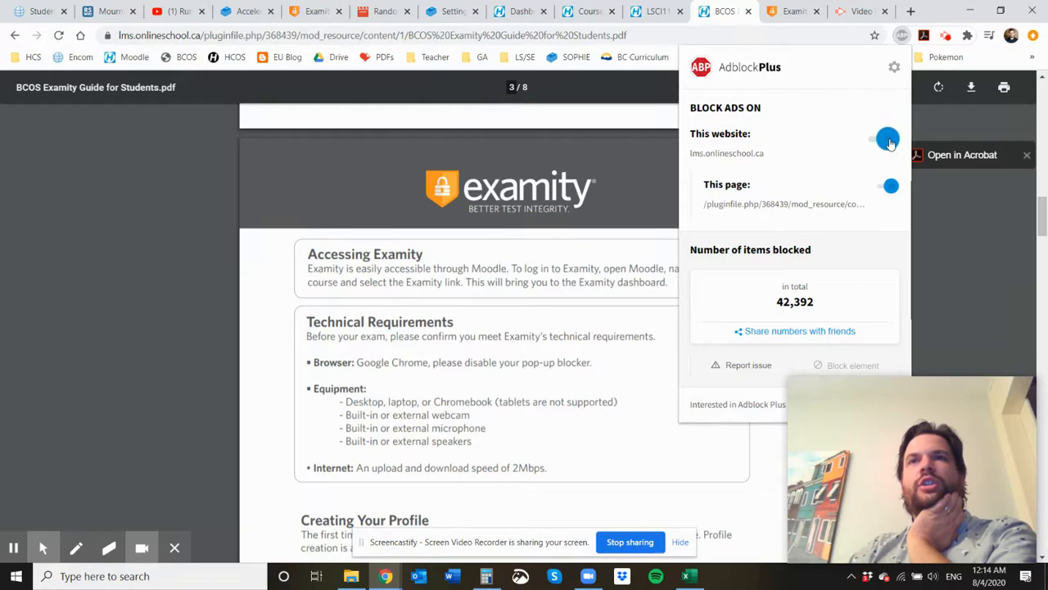
left_click(886, 140)
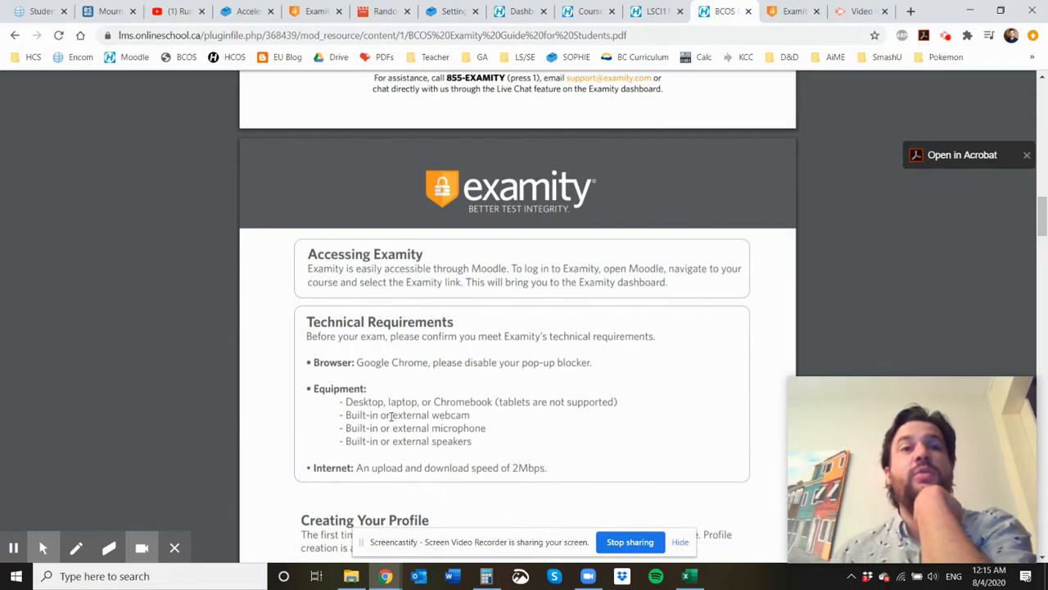
mouse_move(349, 414)
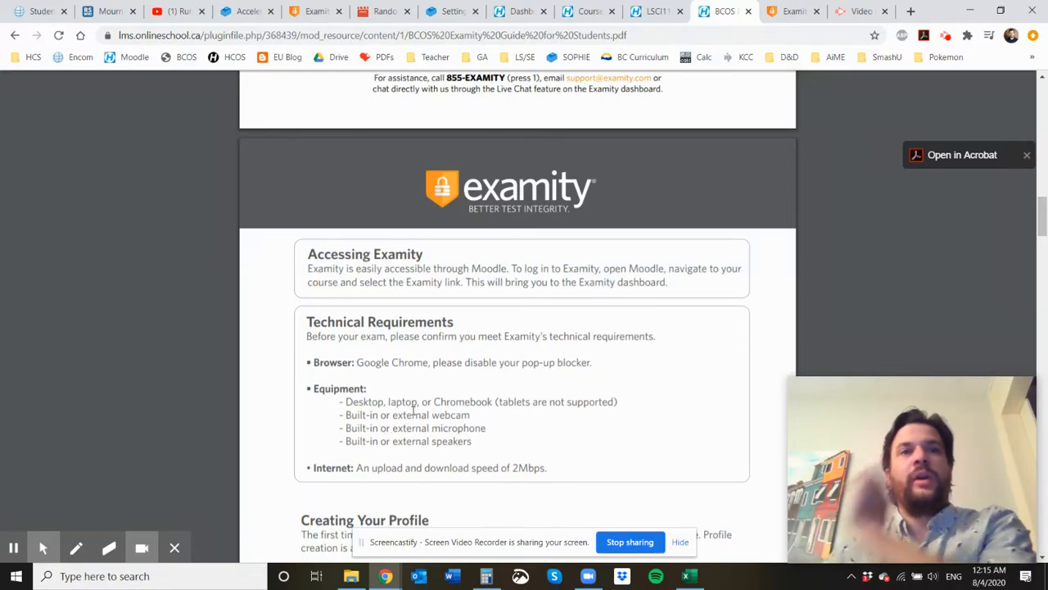
scroll("down", 3)
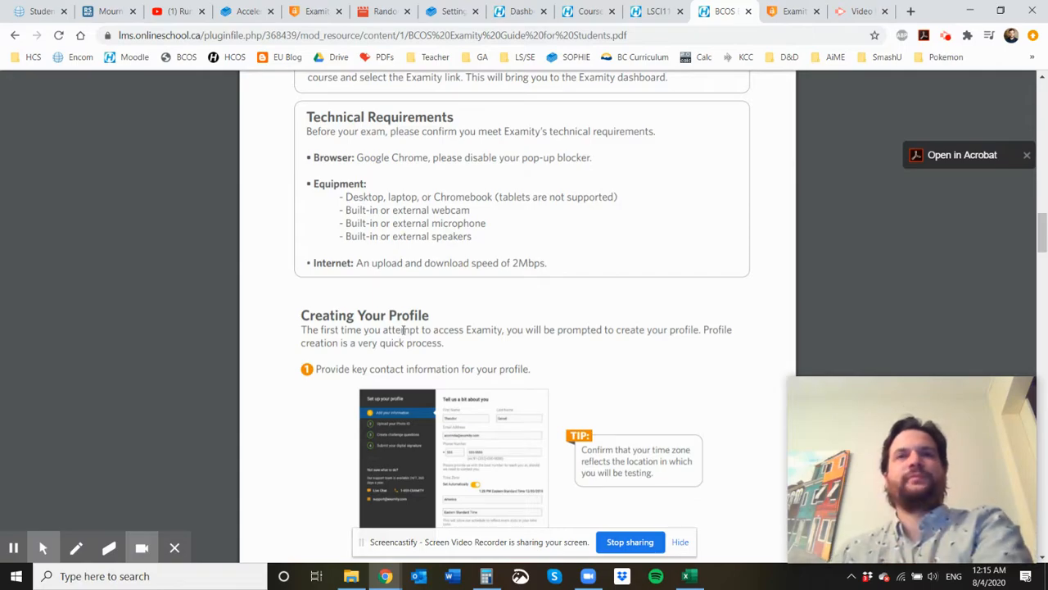
mouse_move(399, 363)
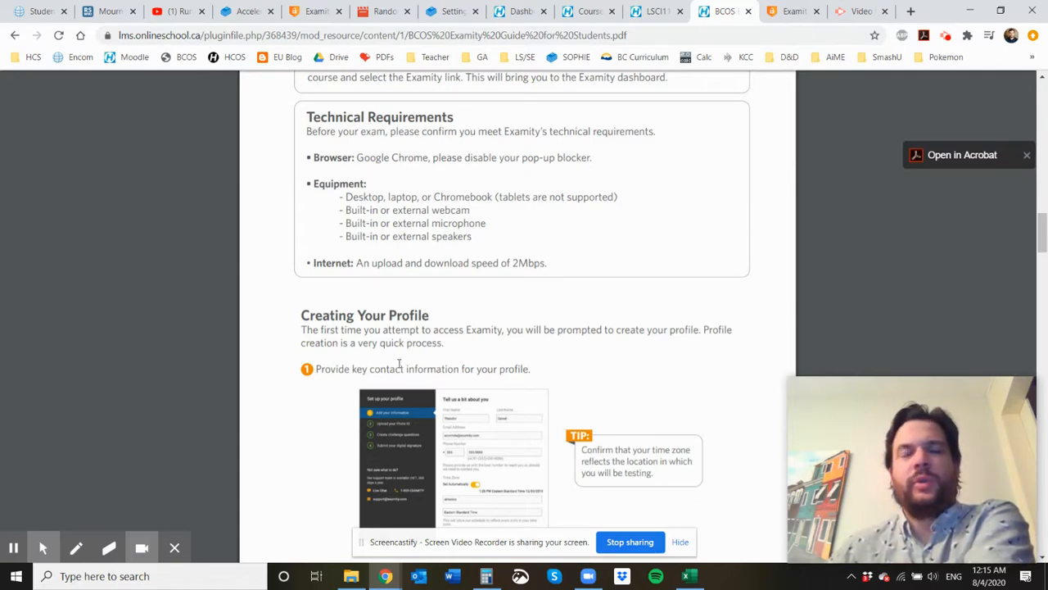
scroll("down", 3)
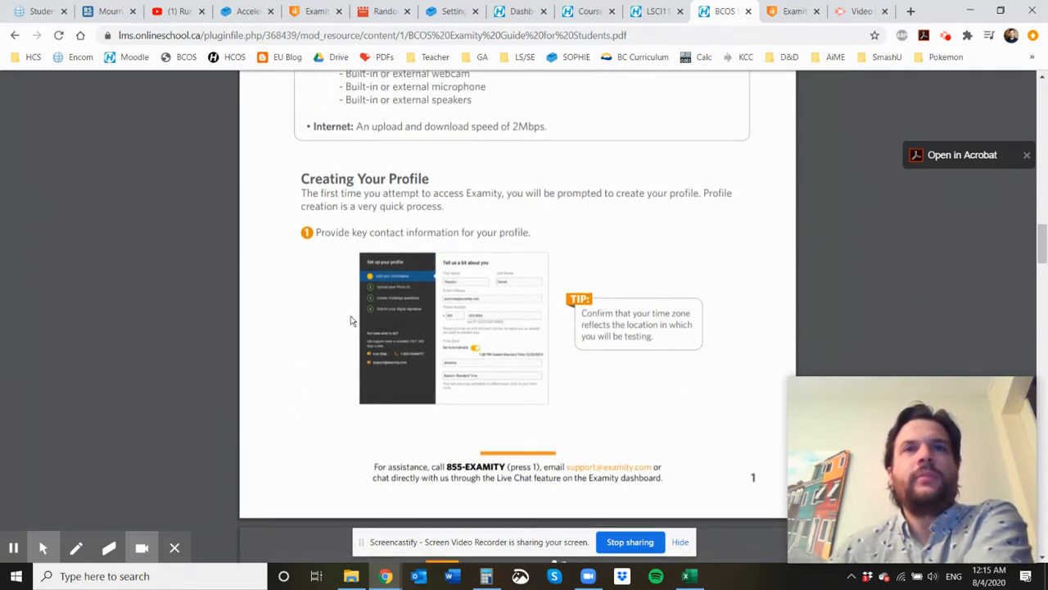
scroll("down", 3)
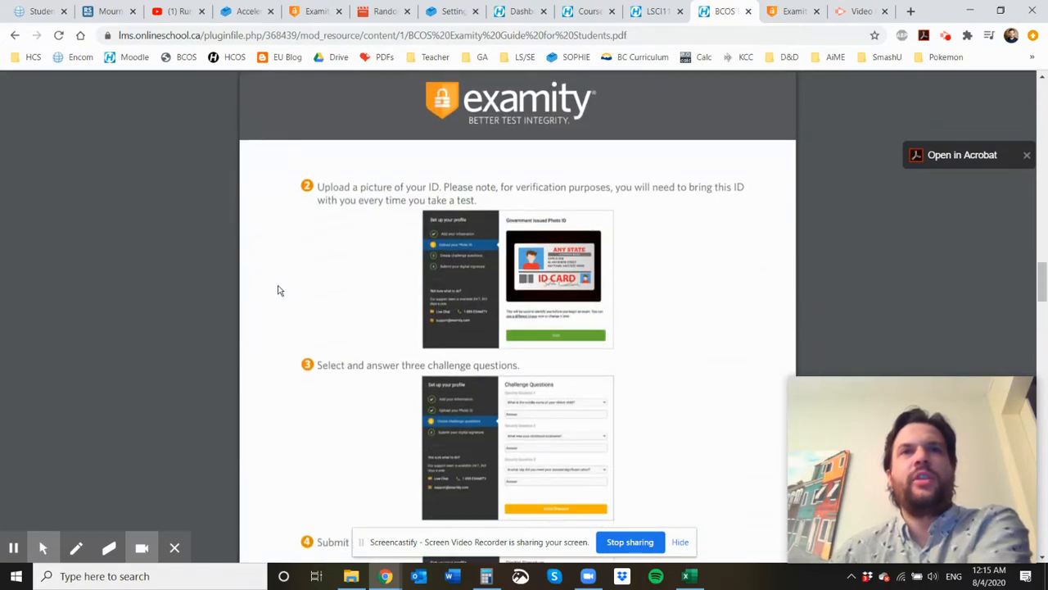
mouse_move(514, 248)
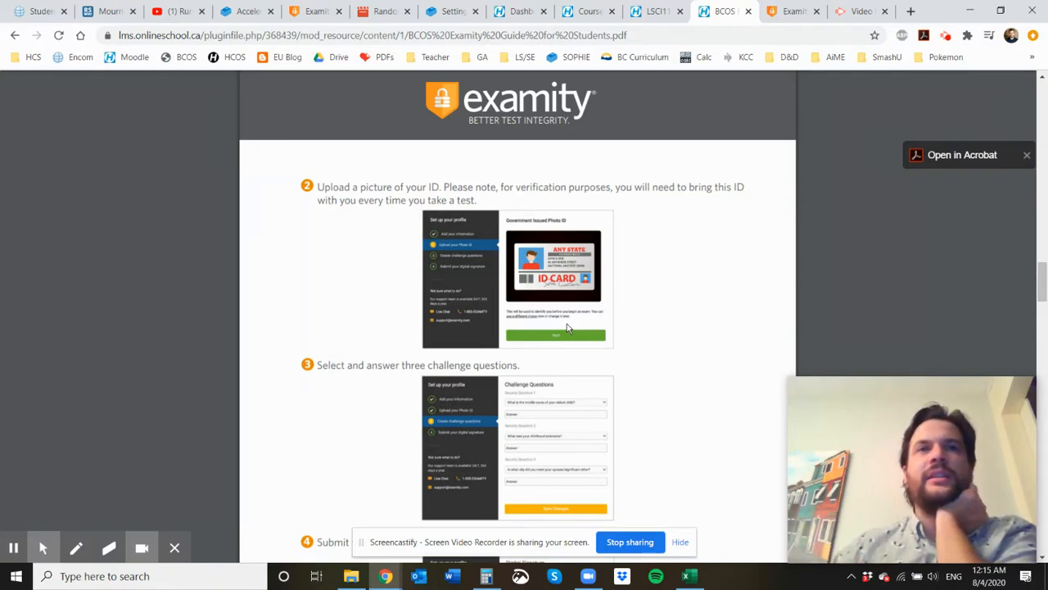
mouse_move(527, 297)
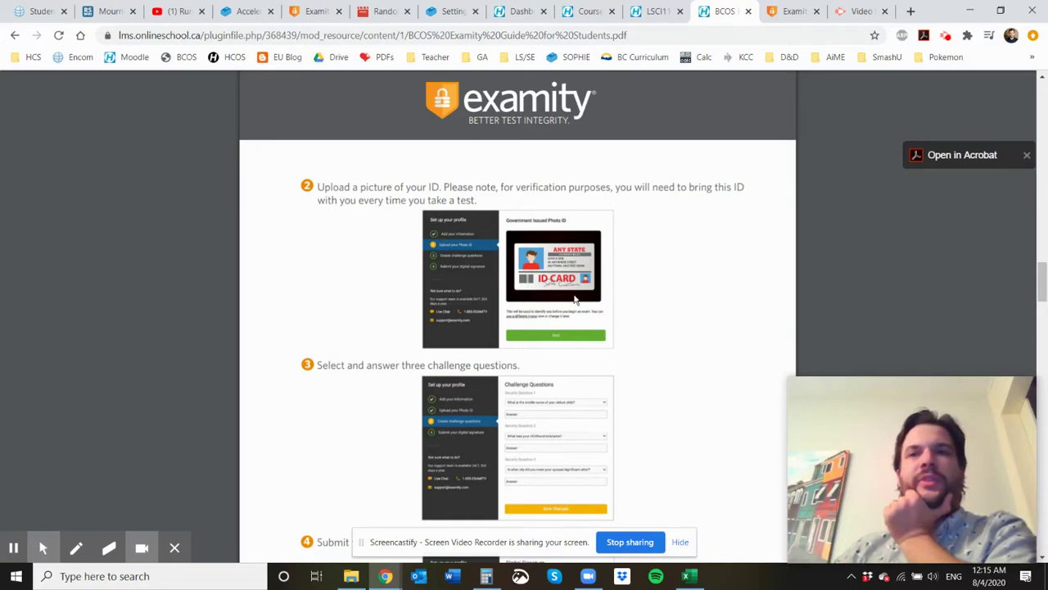
scroll("down", 3)
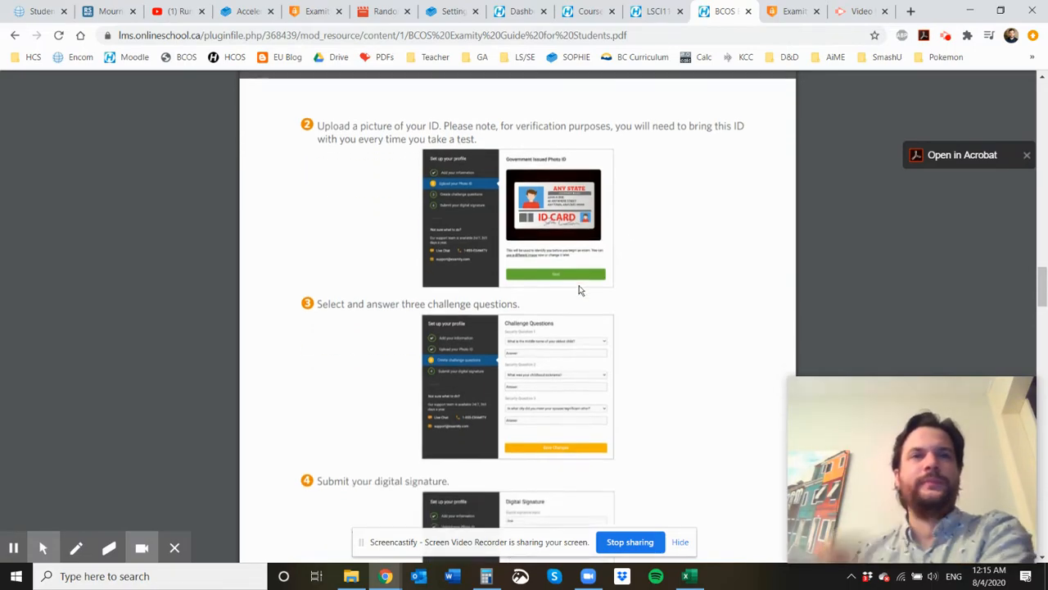
scroll("down", 3)
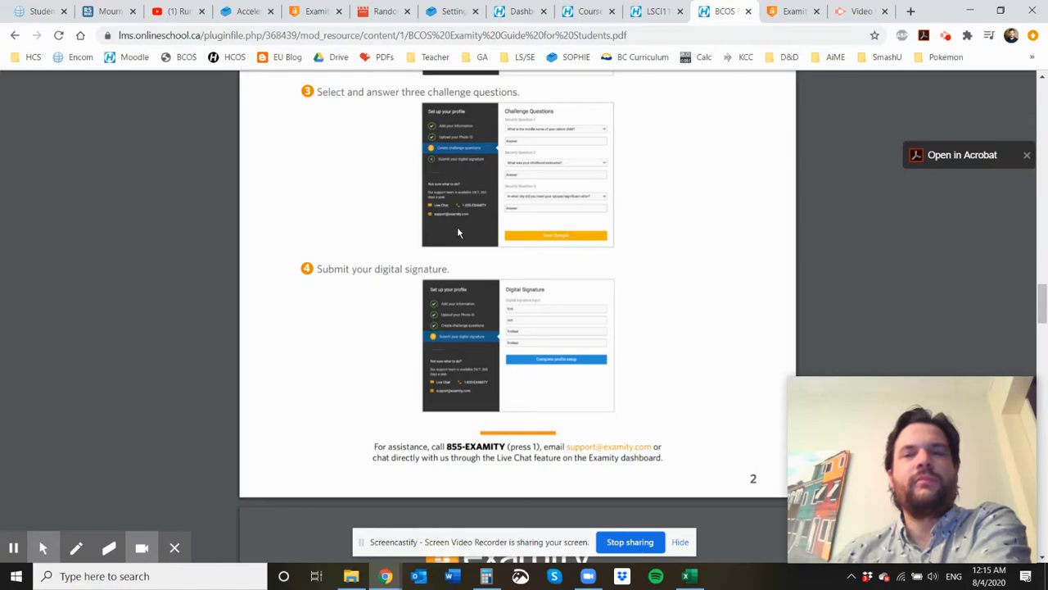
mouse_move(434, 248)
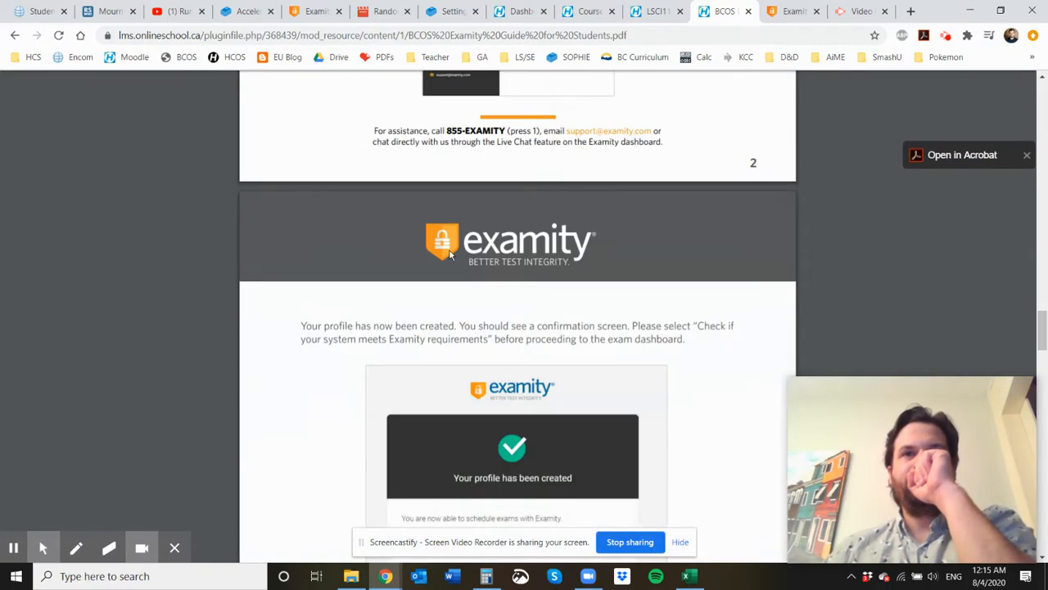
Step: Read the Navigating Your Dashboard and Scheduling Your Exam pages, reaching Taking Your Exam
scroll("down", 3)
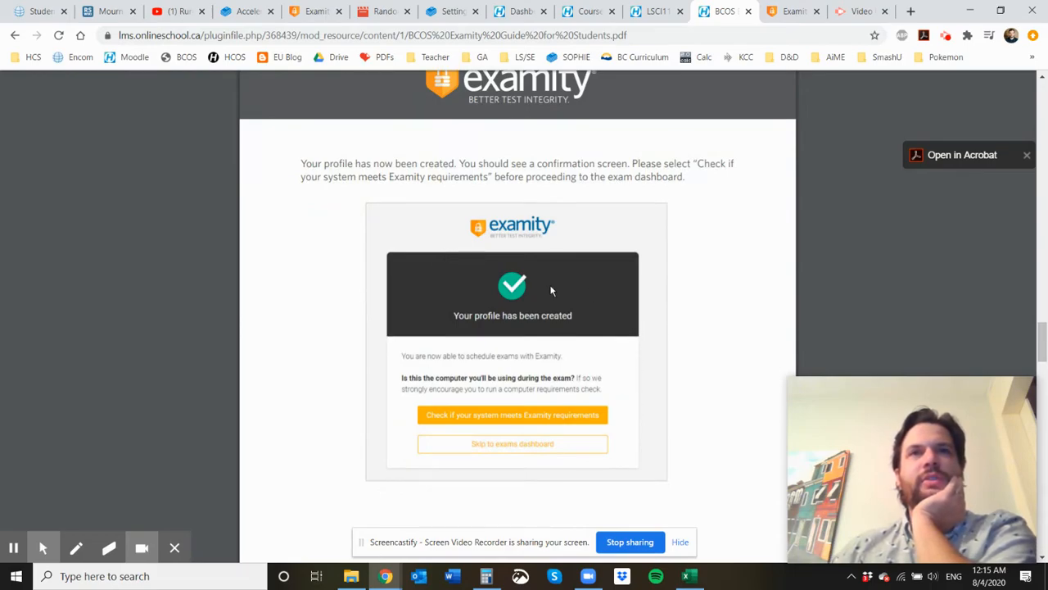
scroll("down", 3)
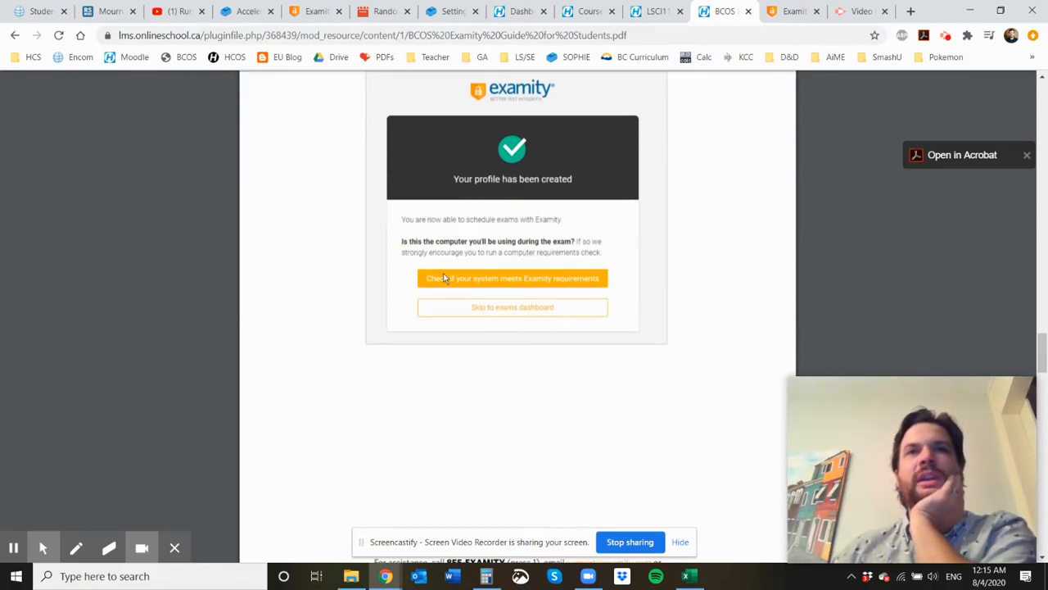
scroll("down", 3)
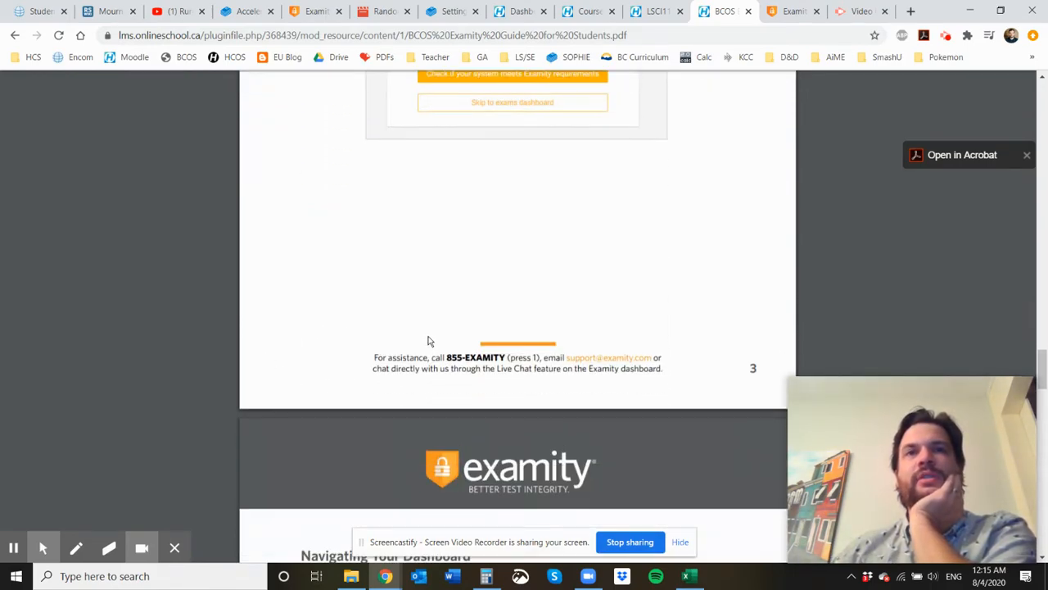
scroll("down", 3)
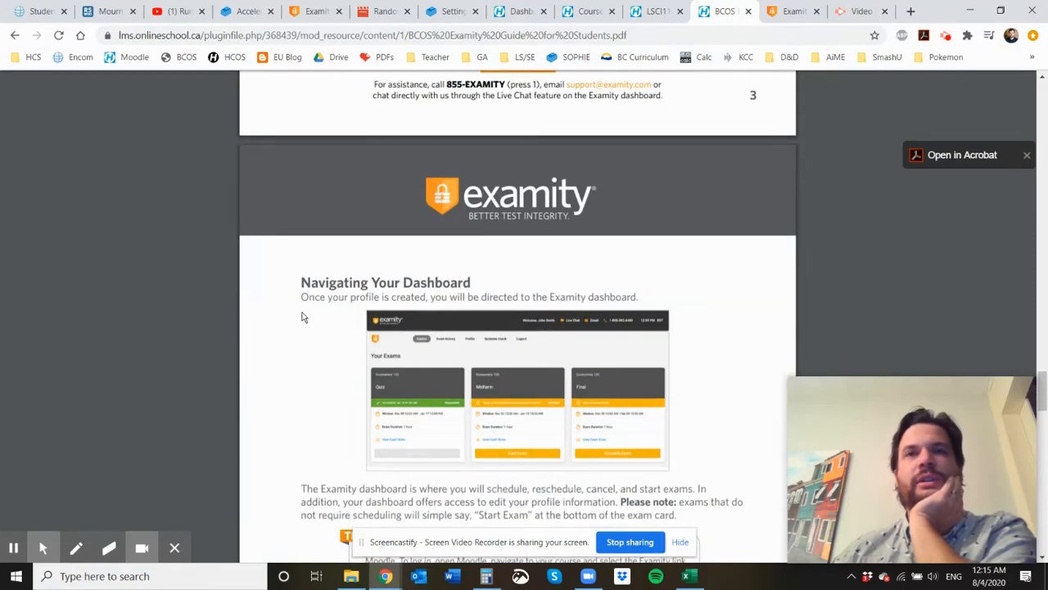
scroll("down", 3)
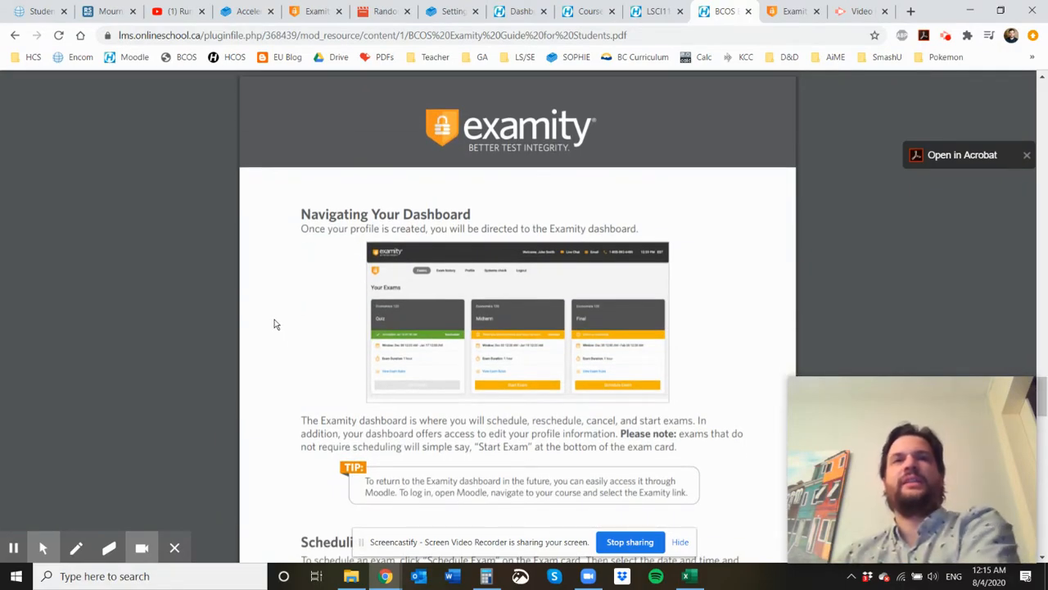
mouse_move(500, 338)
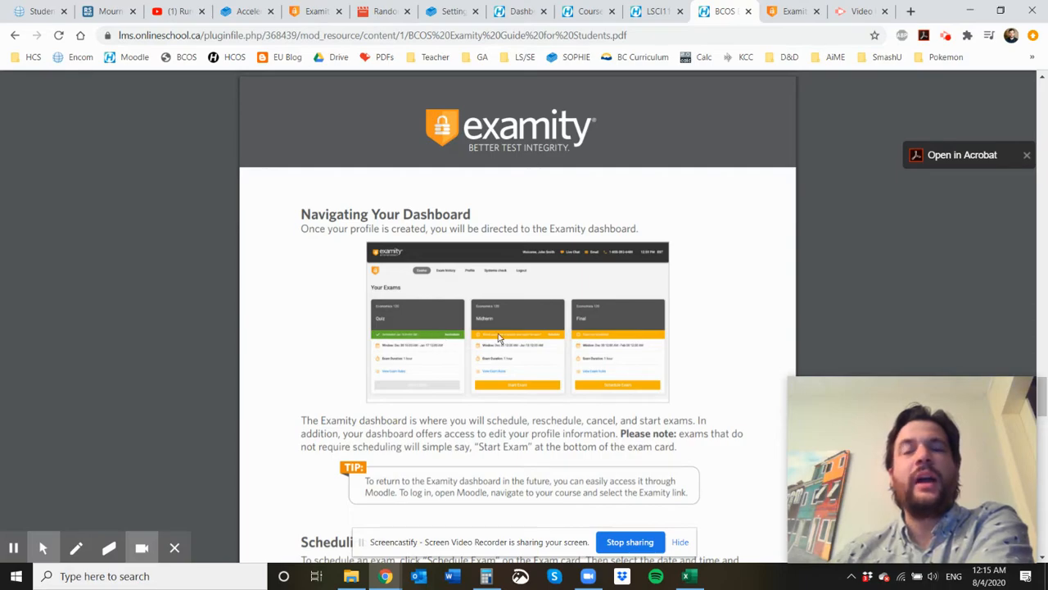
mouse_move(604, 329)
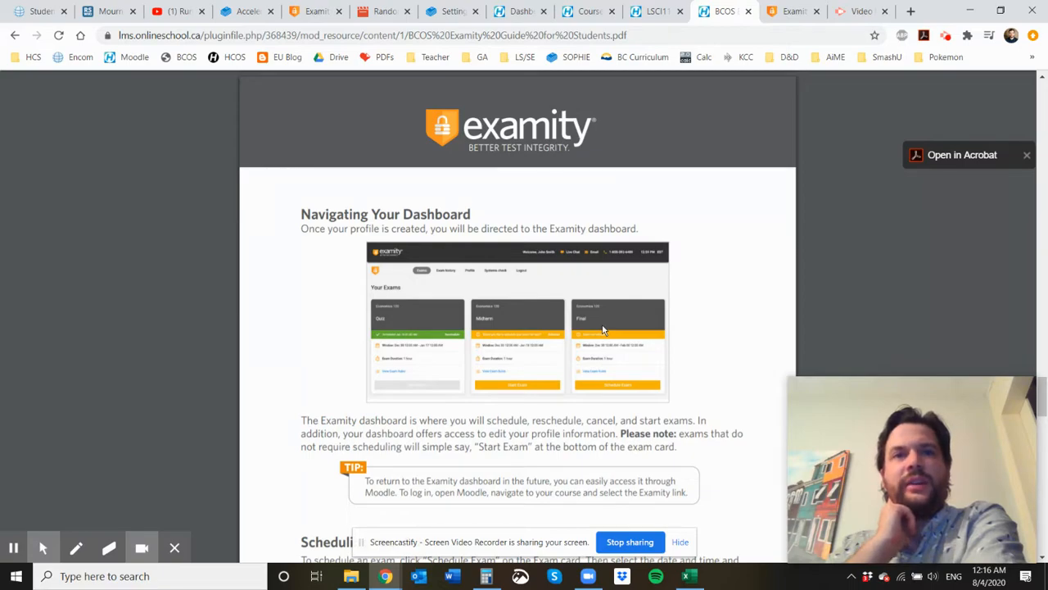
scroll("down", 3)
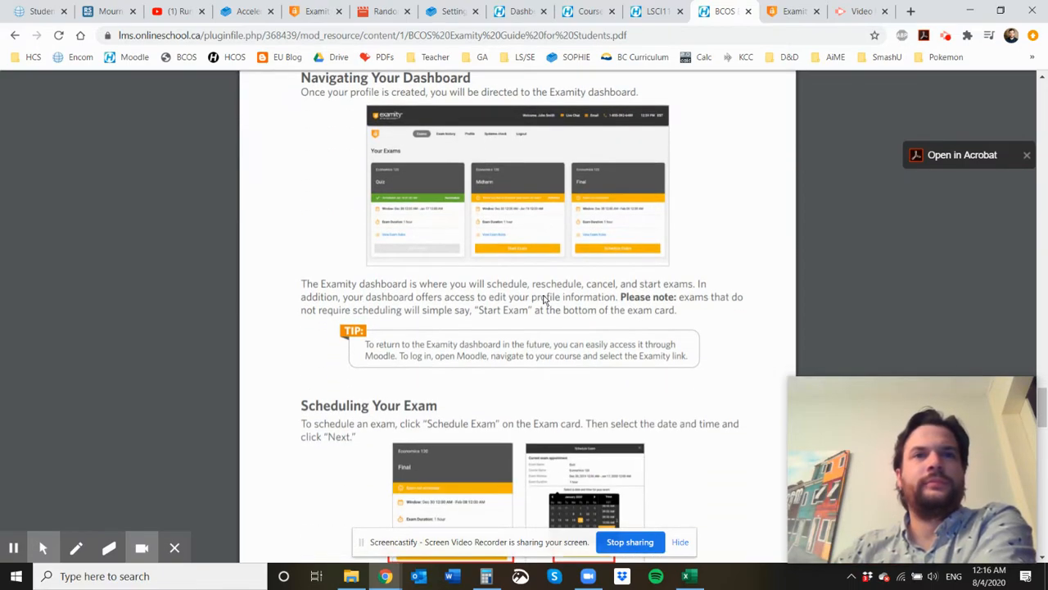
scroll("down", 3)
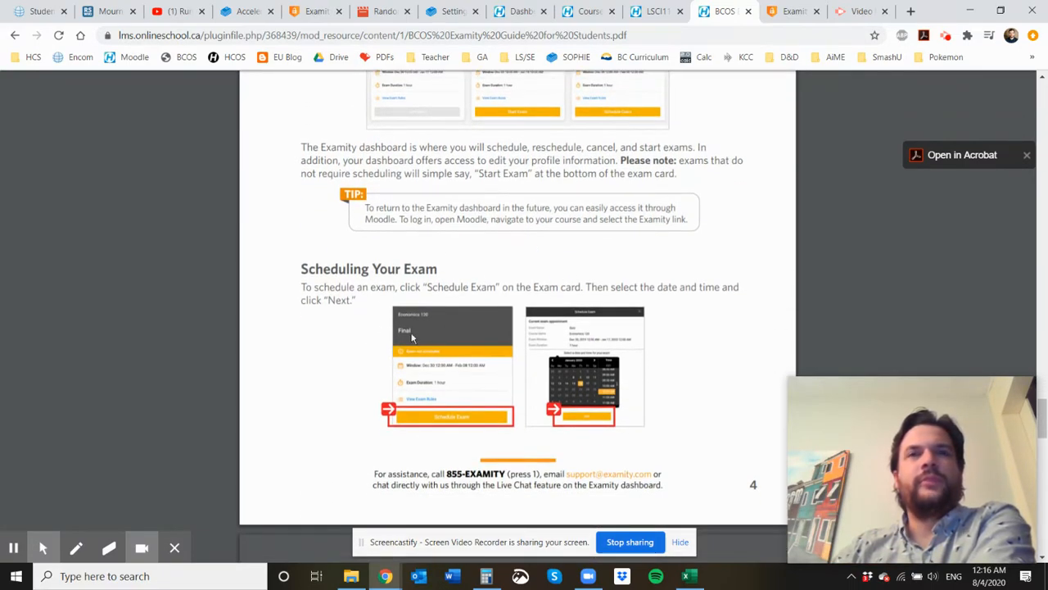
mouse_move(527, 384)
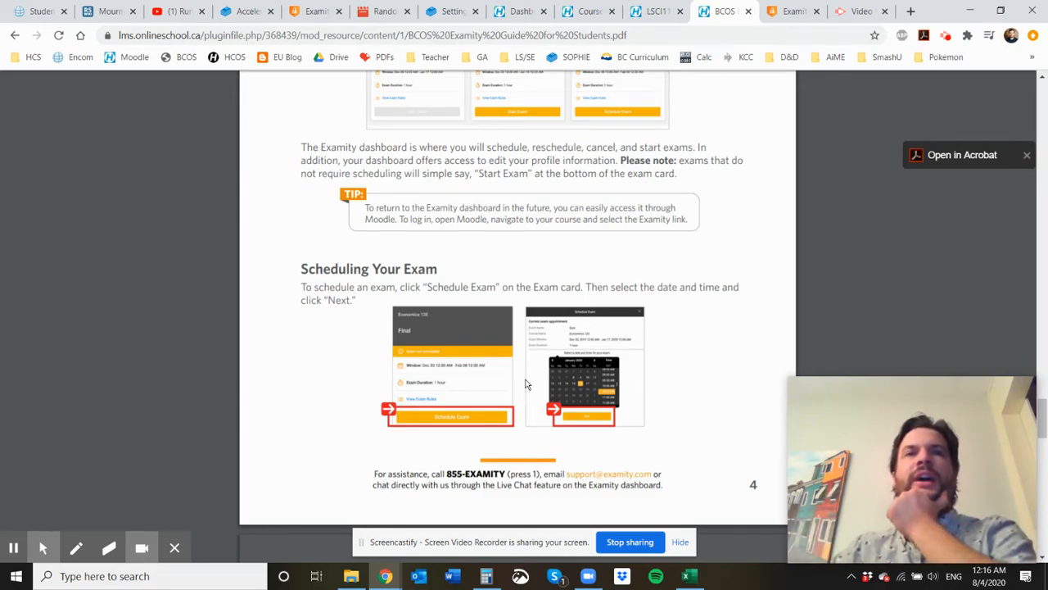
mouse_move(377, 352)
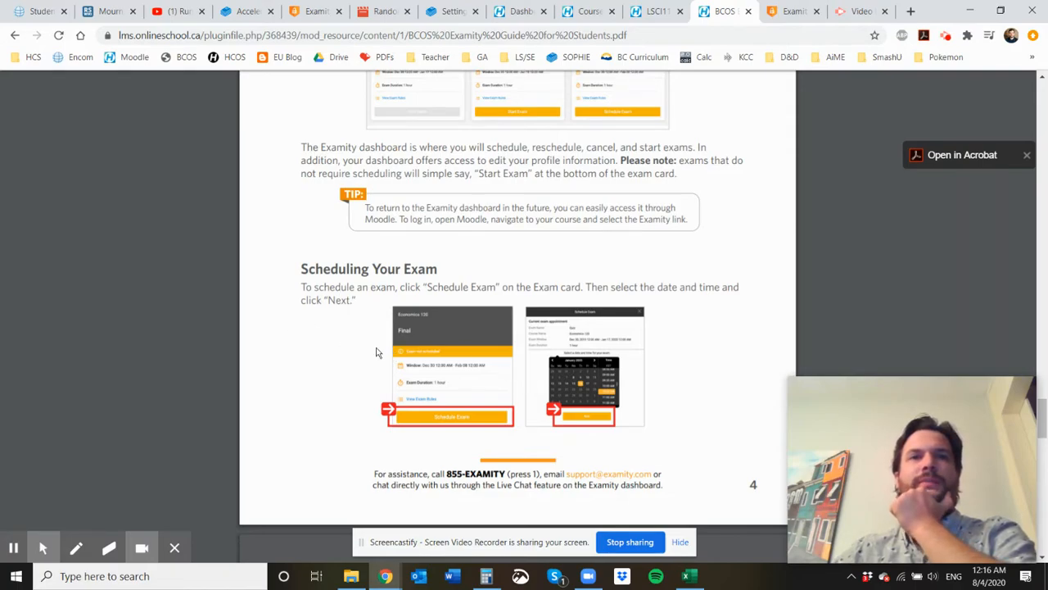
scroll("down", 3)
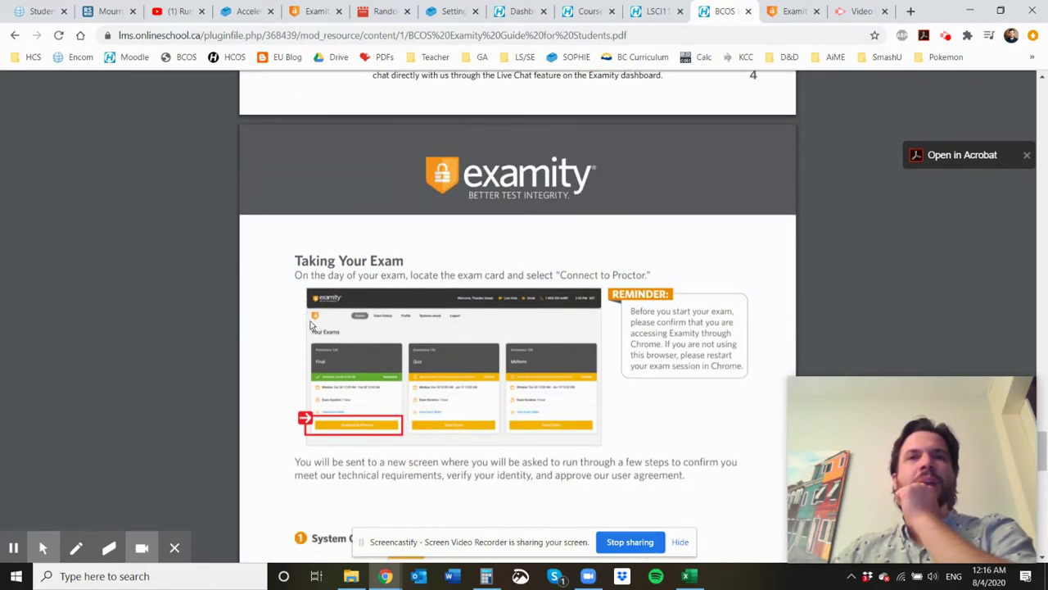
mouse_move(346, 284)
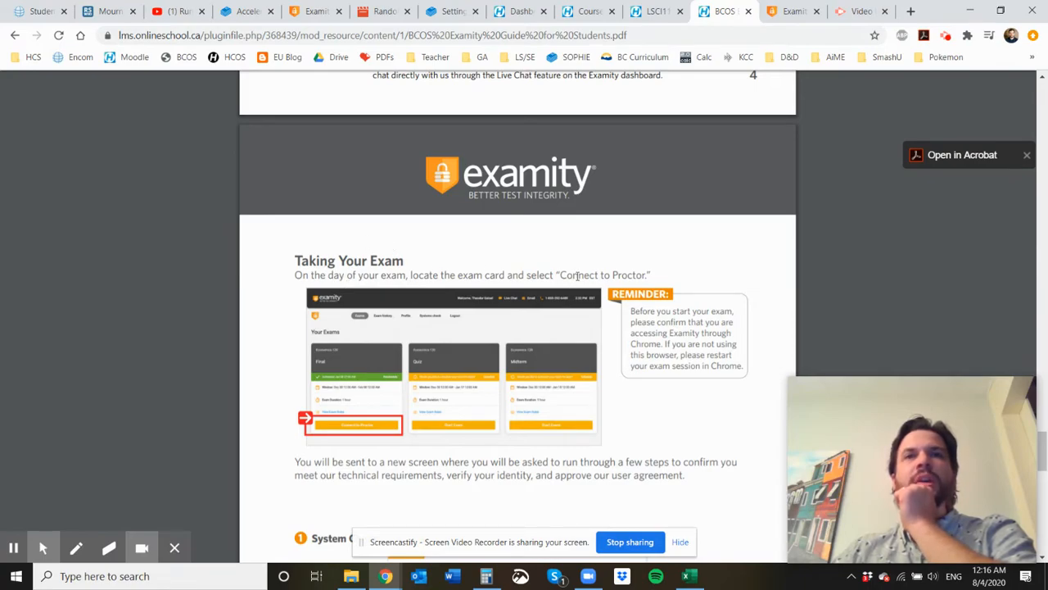
Step: Read the system check, browser extension and Connect to Proctor pages, then return to the course
scroll("down", 3)
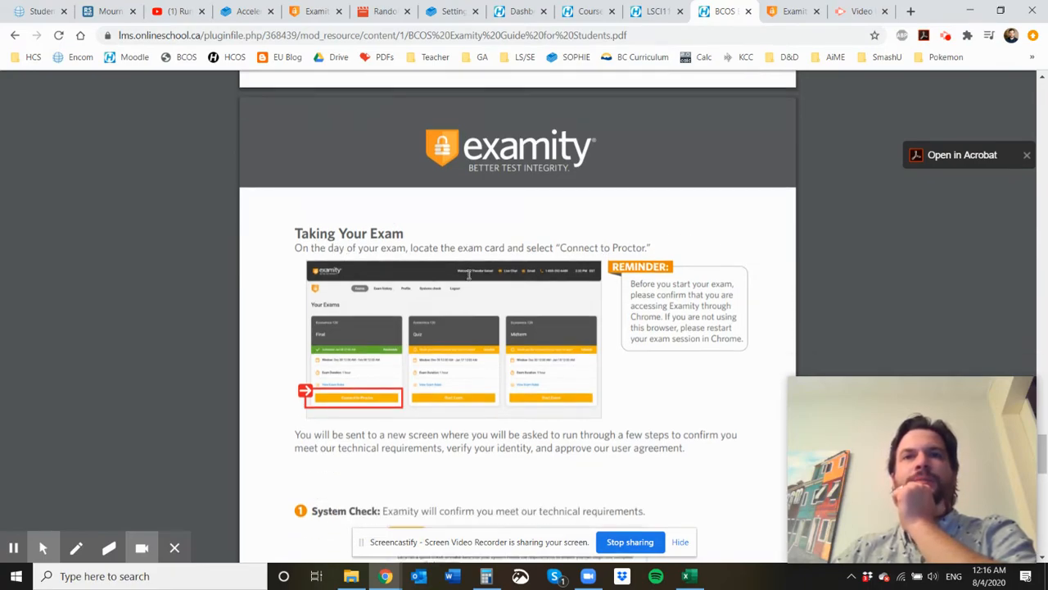
scroll("down", 3)
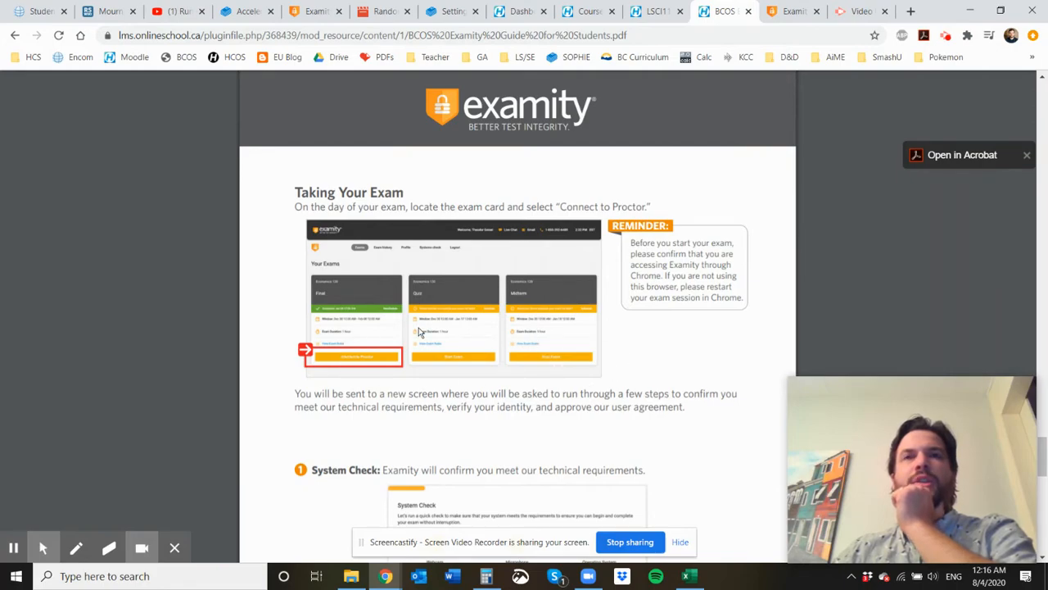
mouse_move(550, 294)
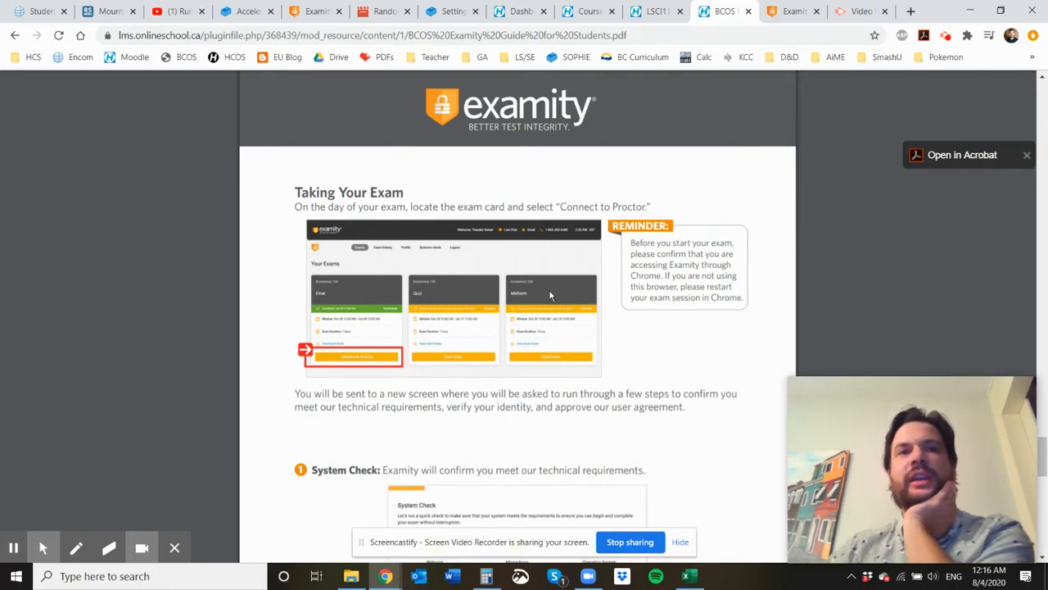
scroll("down", 3)
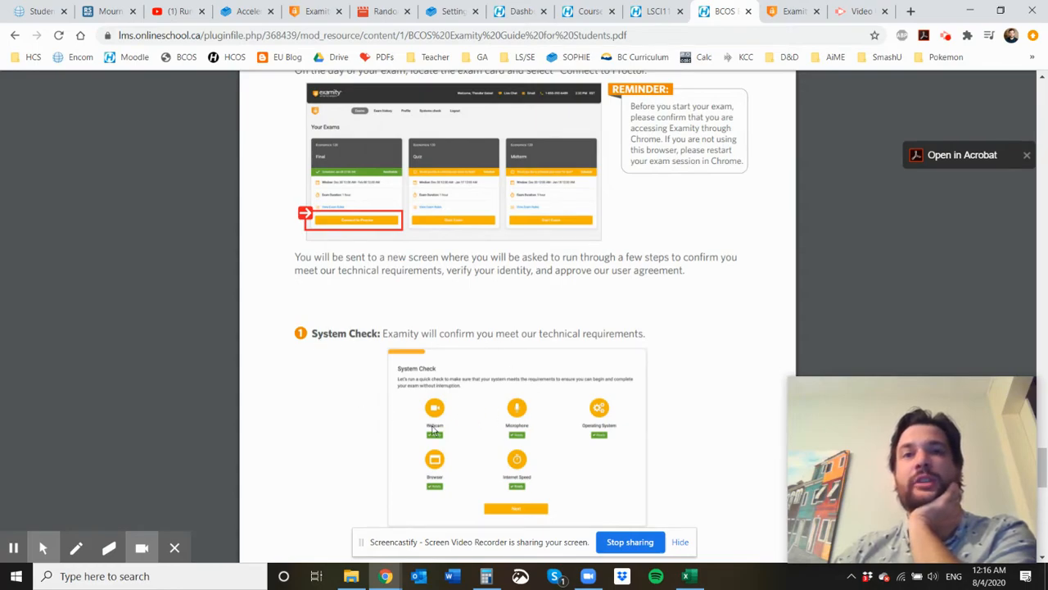
scroll("down", 3)
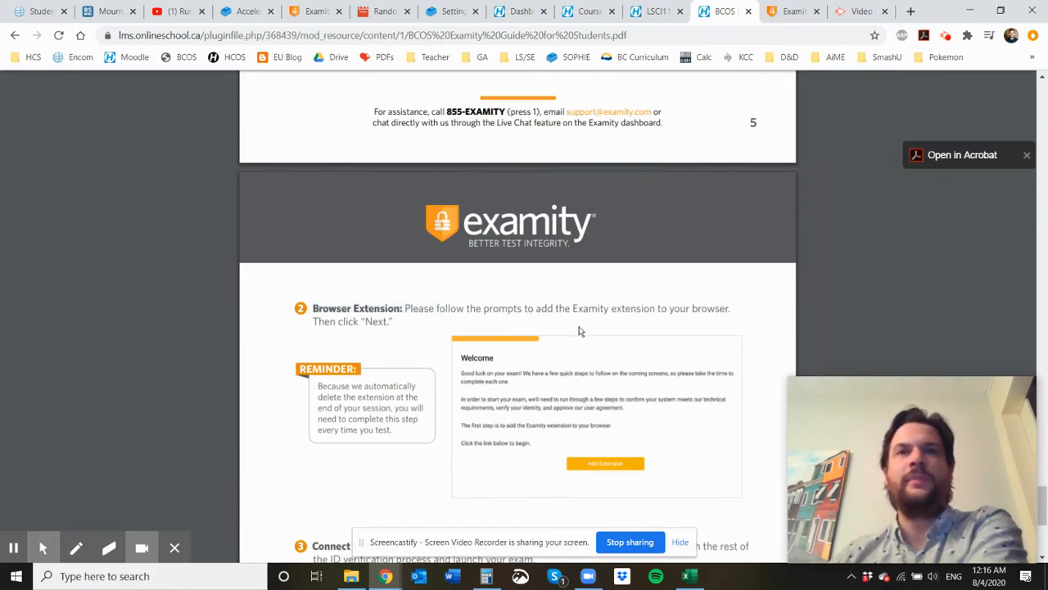
mouse_move(332, 360)
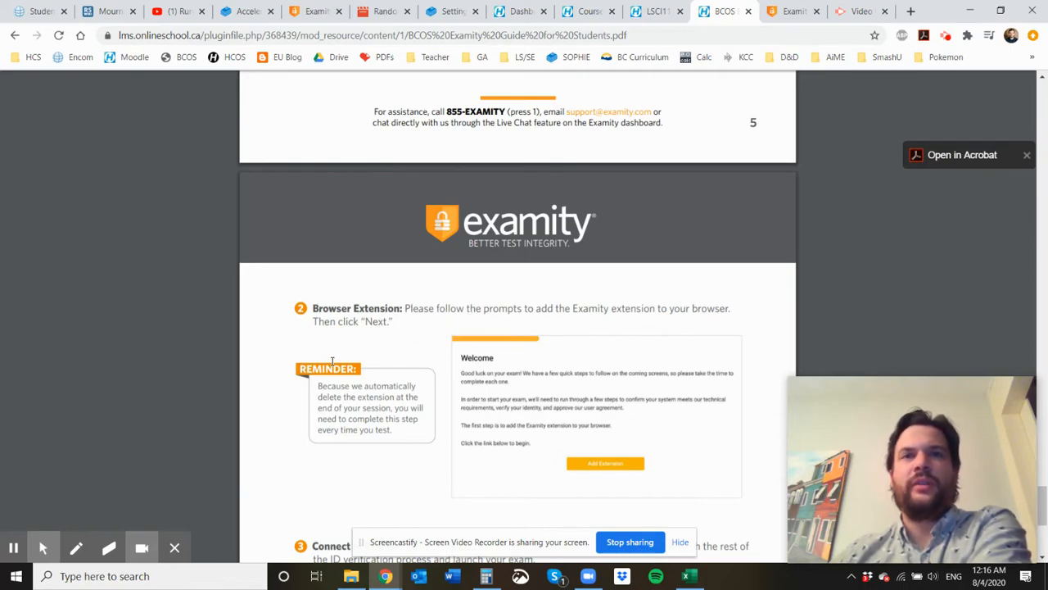
scroll("down", 3)
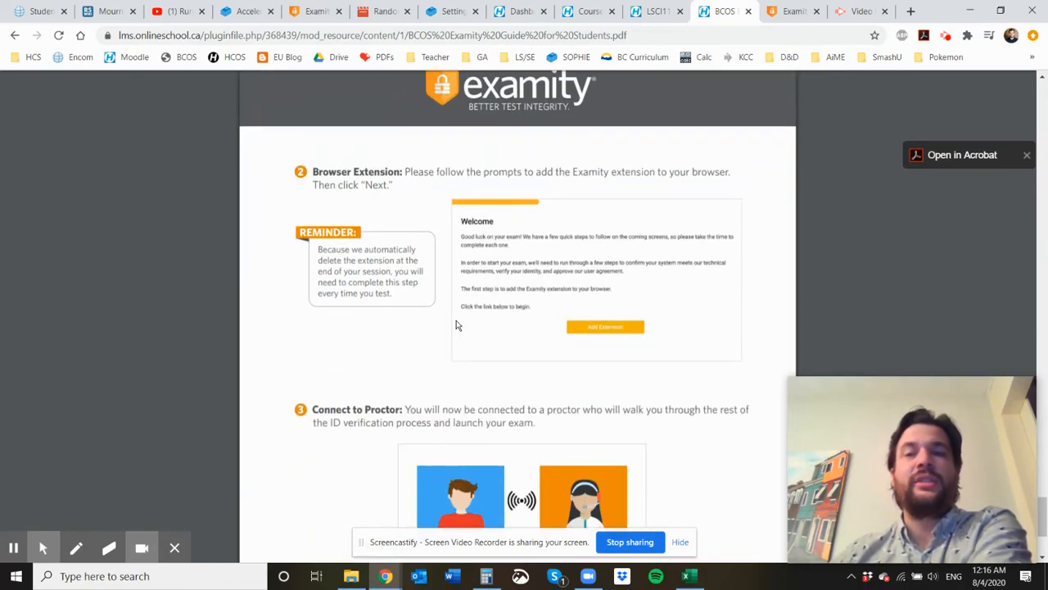
mouse_move(476, 319)
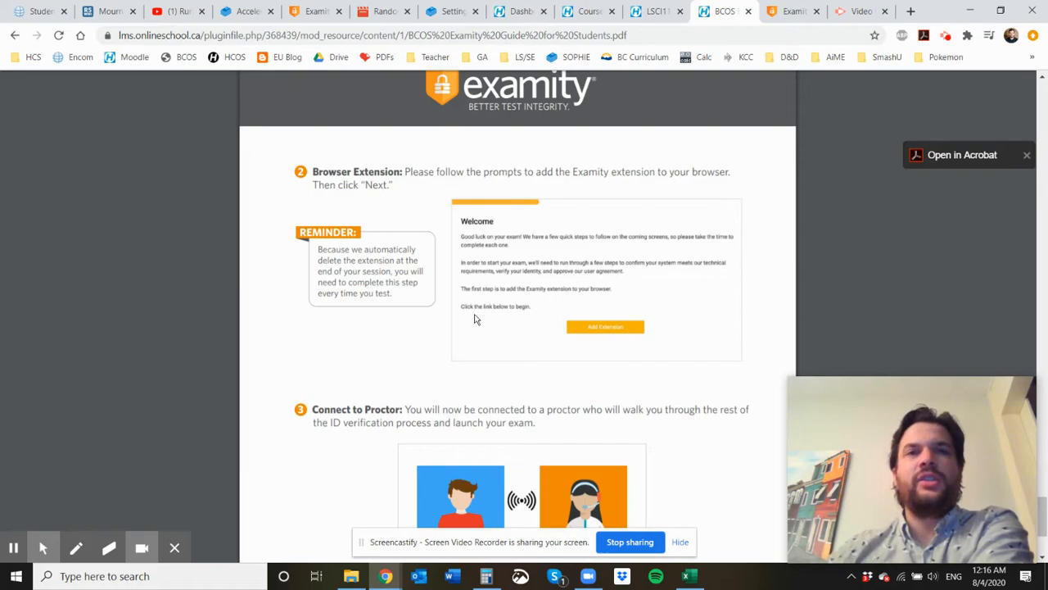
scroll("down", 3)
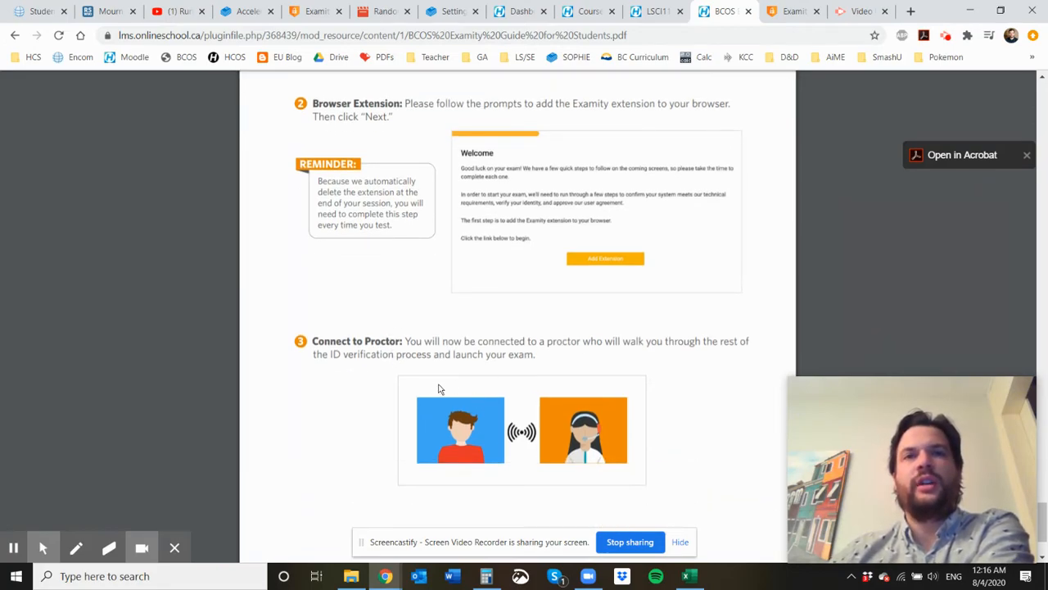
mouse_move(507, 395)
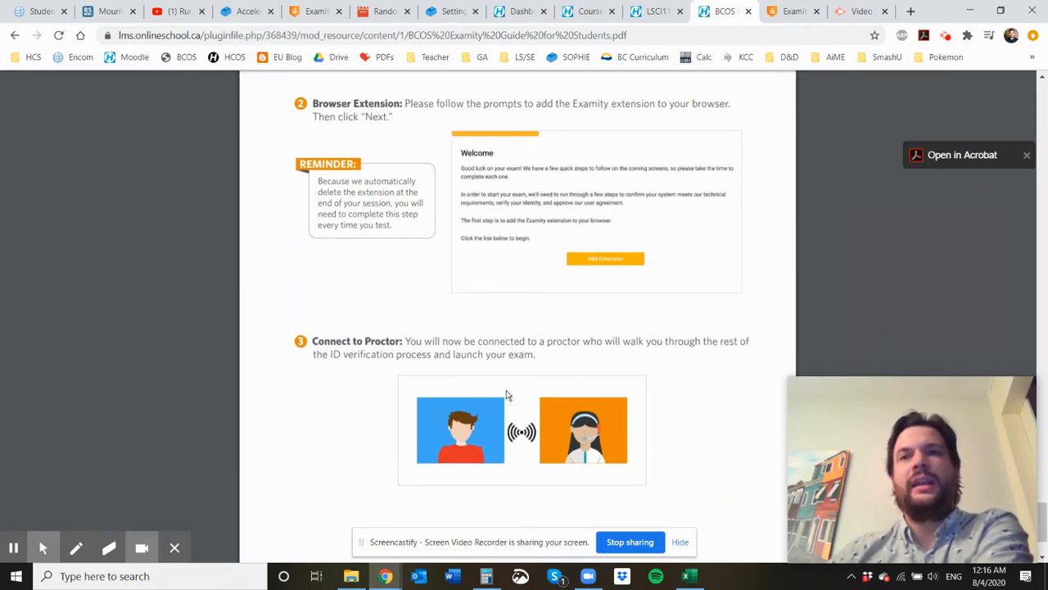
scroll("down", 3)
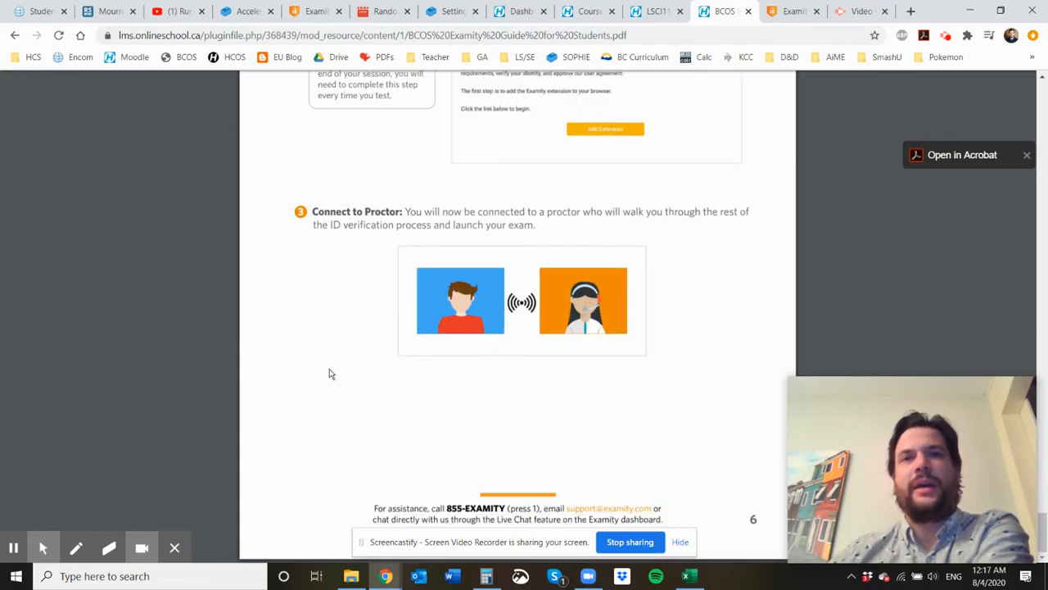
scroll("up", 3)
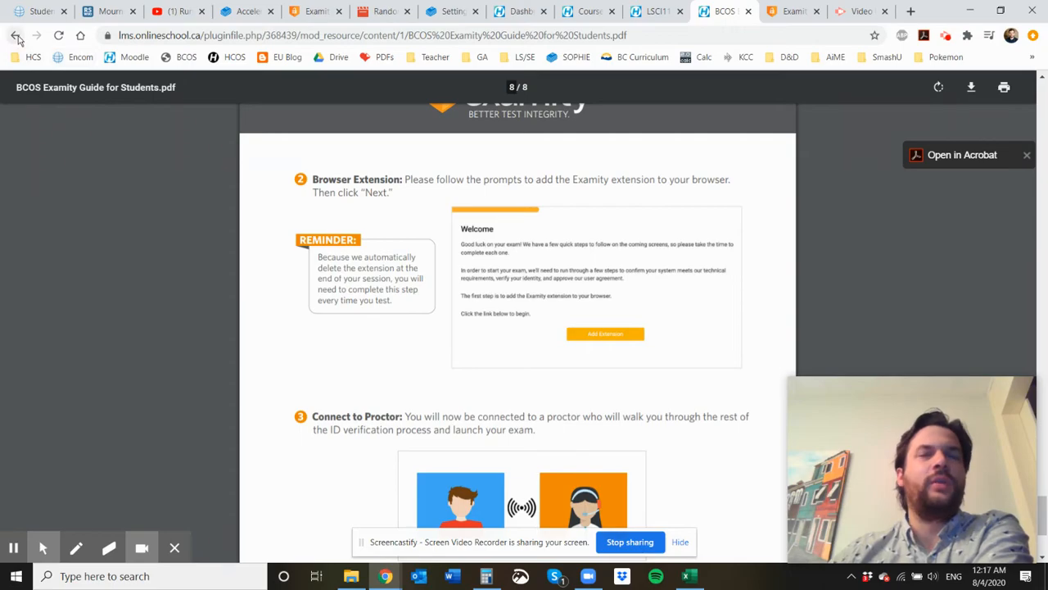
left_click(18, 37)
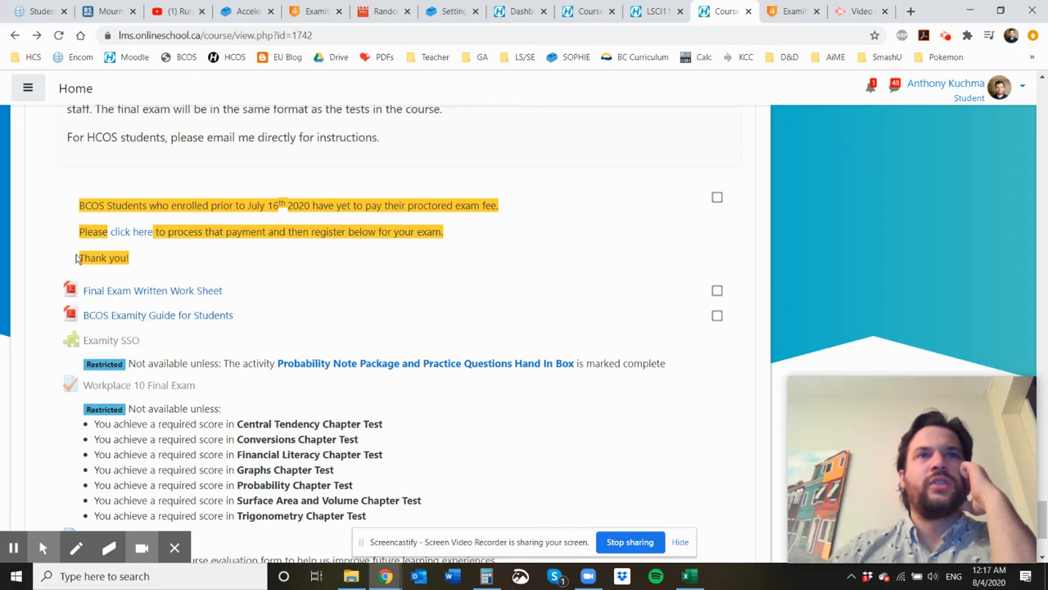
mouse_move(171, 355)
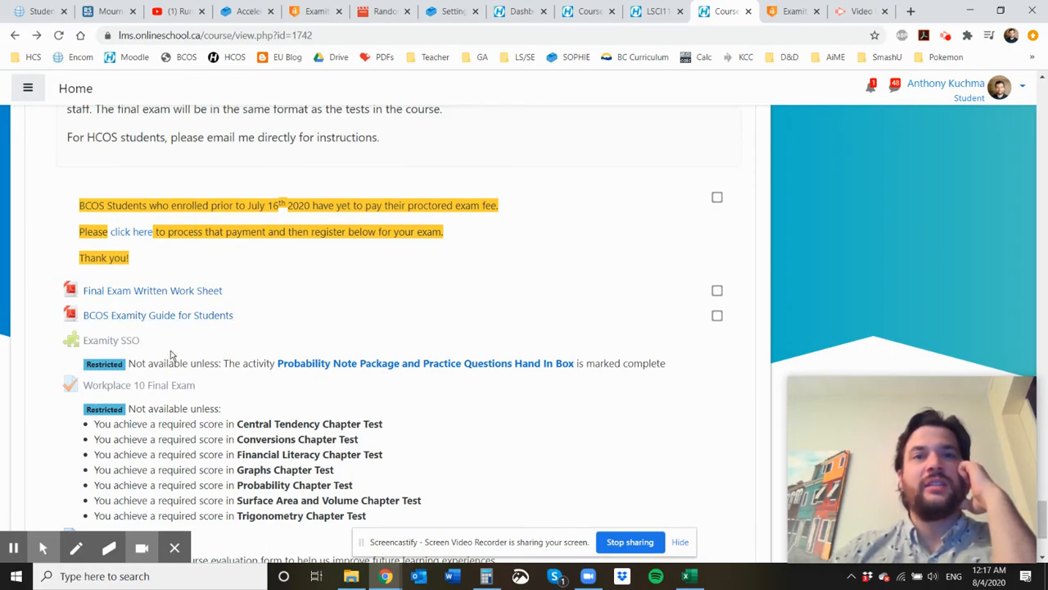
mouse_move(233, 376)
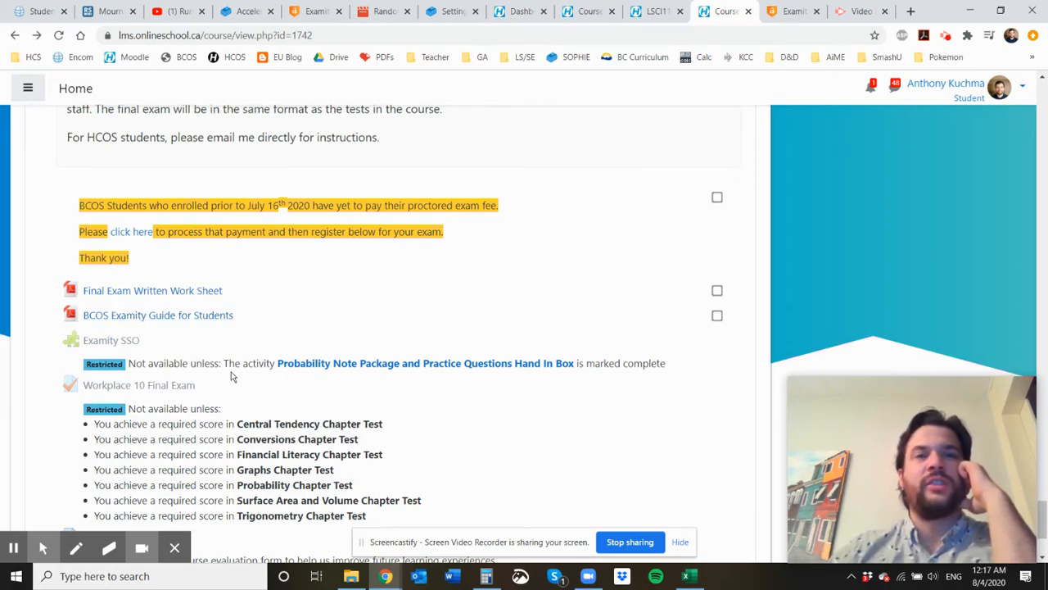
mouse_move(250, 354)
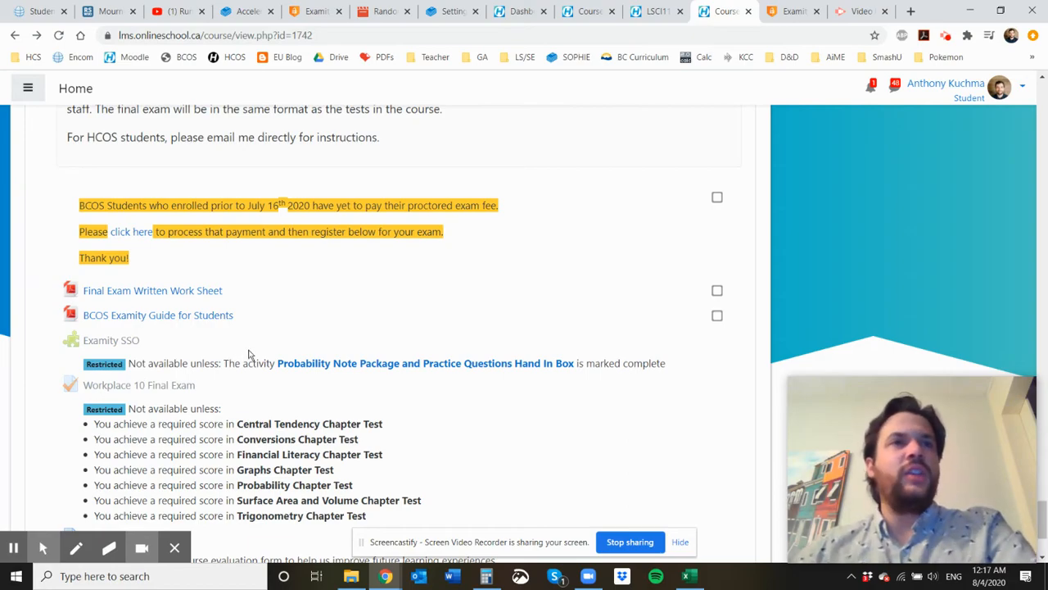
mouse_move(329, 425)
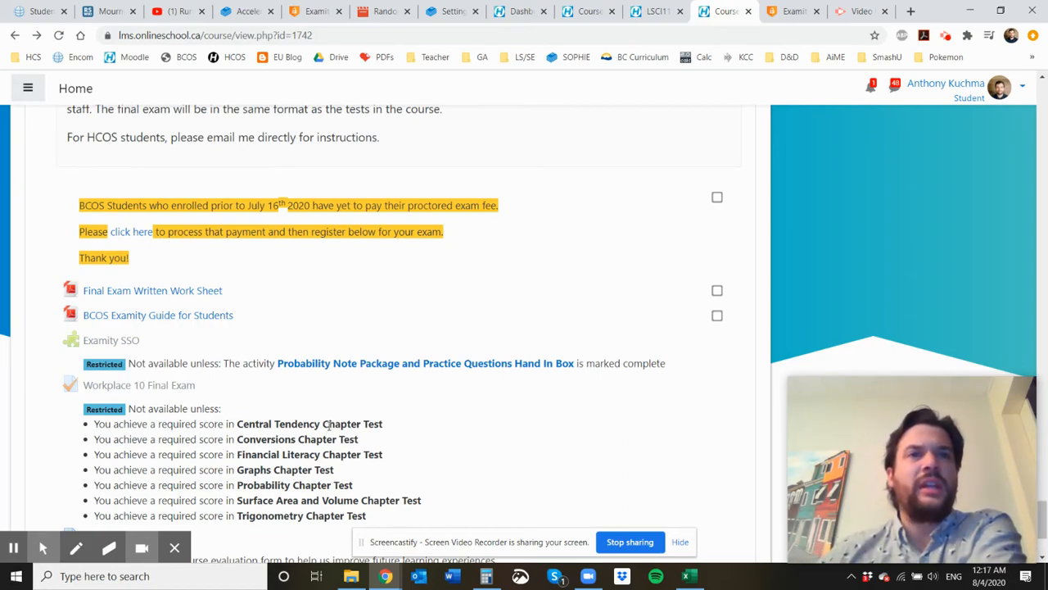